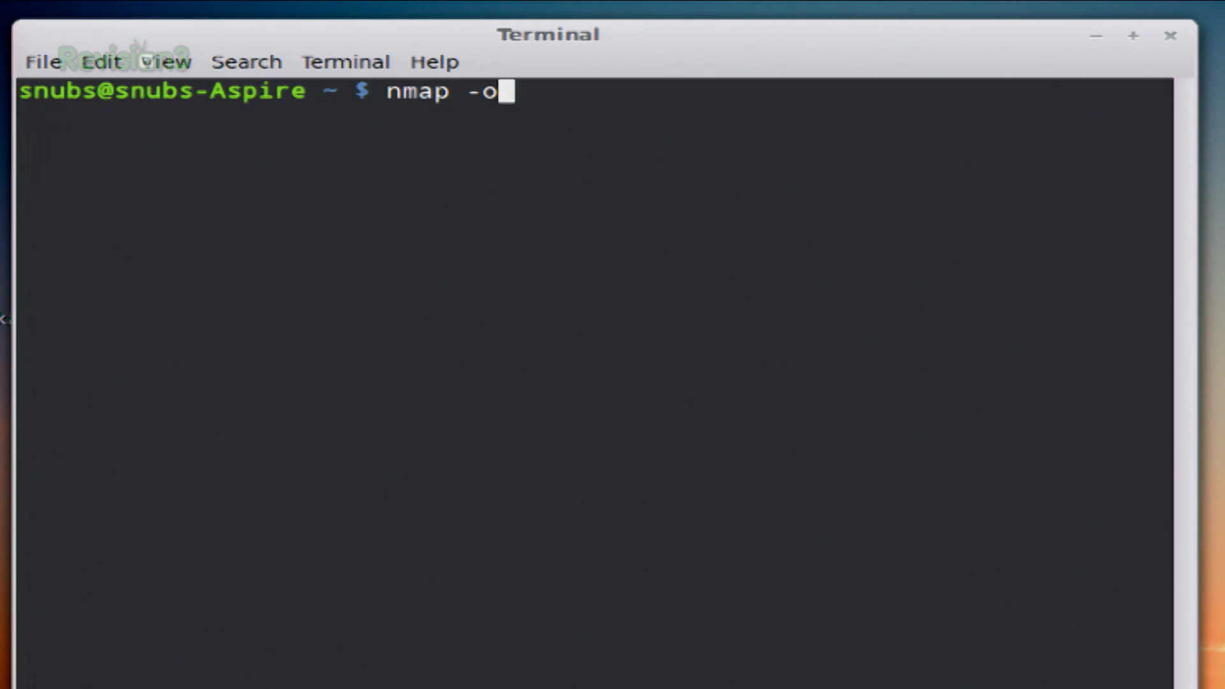
- Run nmap -oN scan.txt 10.73.31.1/24 to scan the subnet with normal output saved
{"action": "type", "text": "N"}
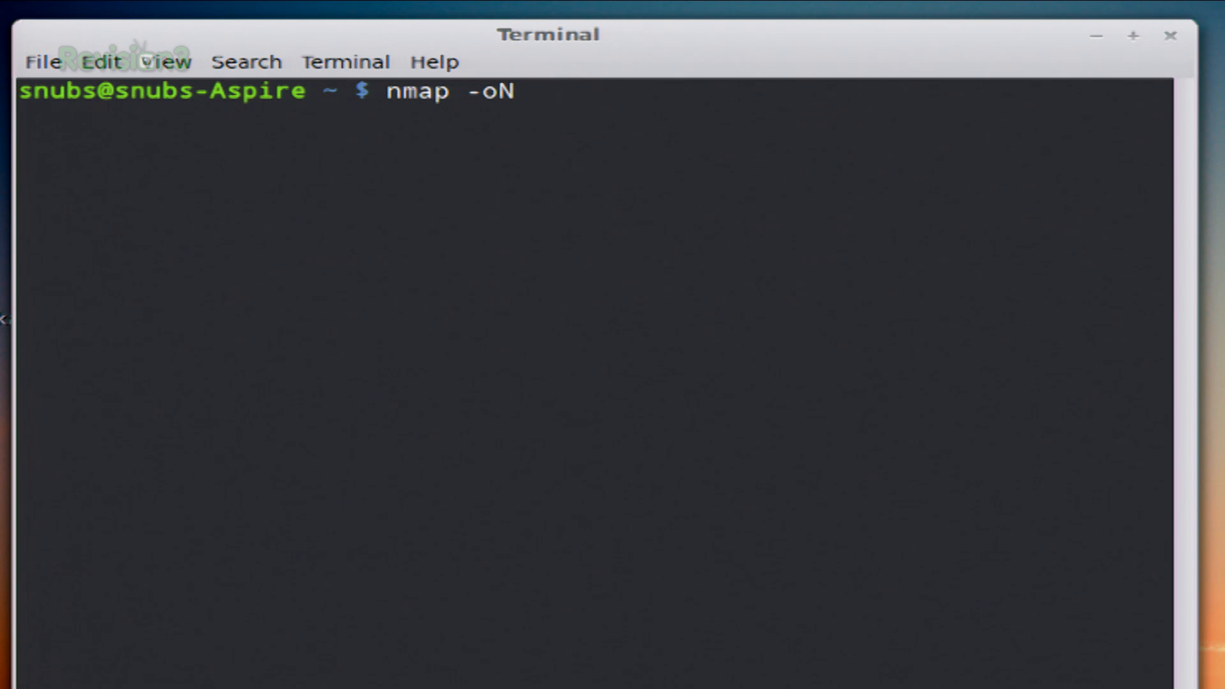
{"action": "type", "text": "\" \""}
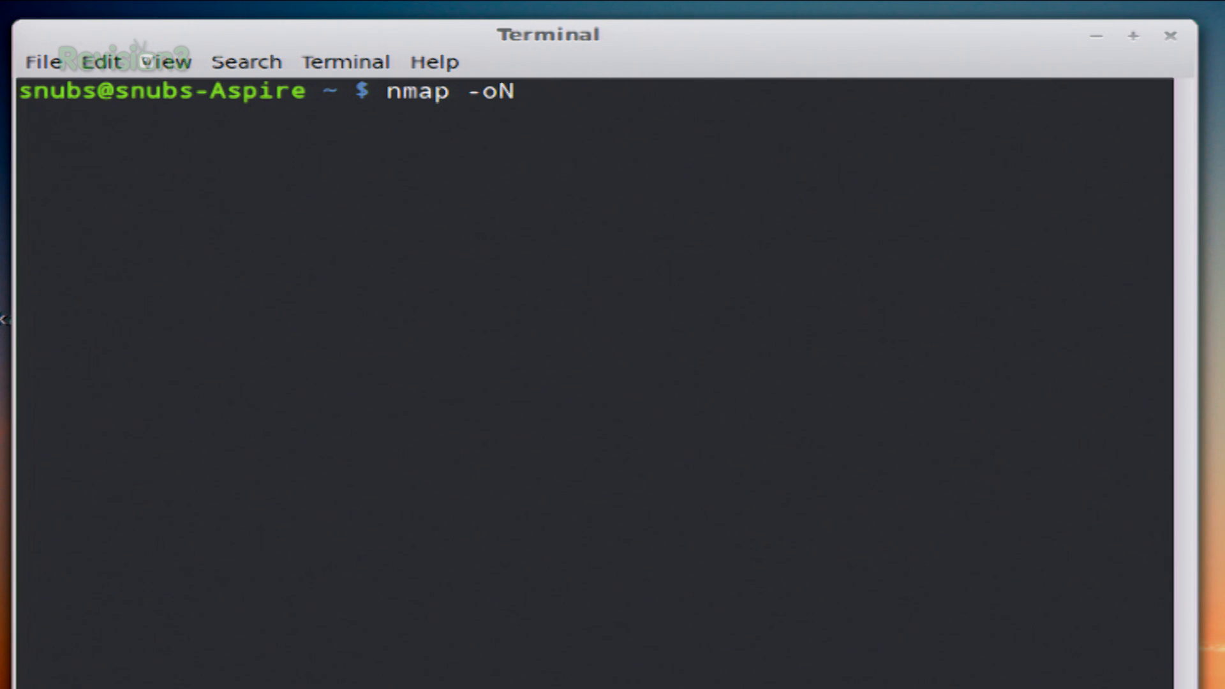
{"action": "type", "text": "scan.txt"}
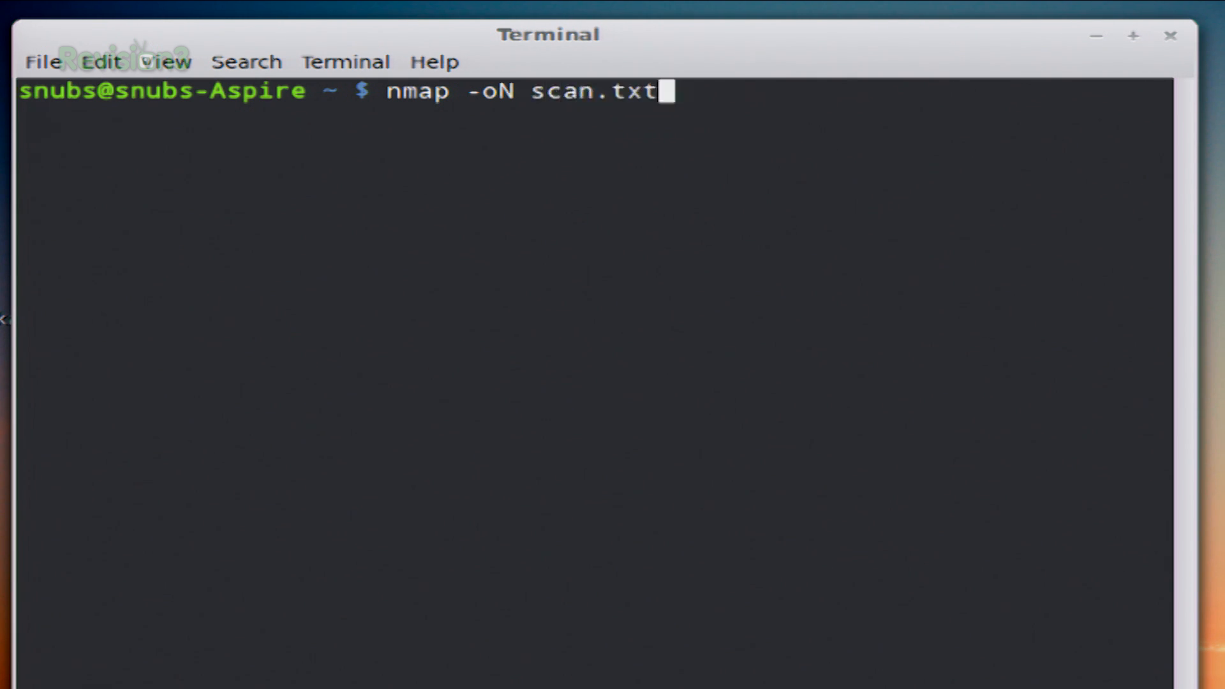
{"action": "type", "text": "10."}
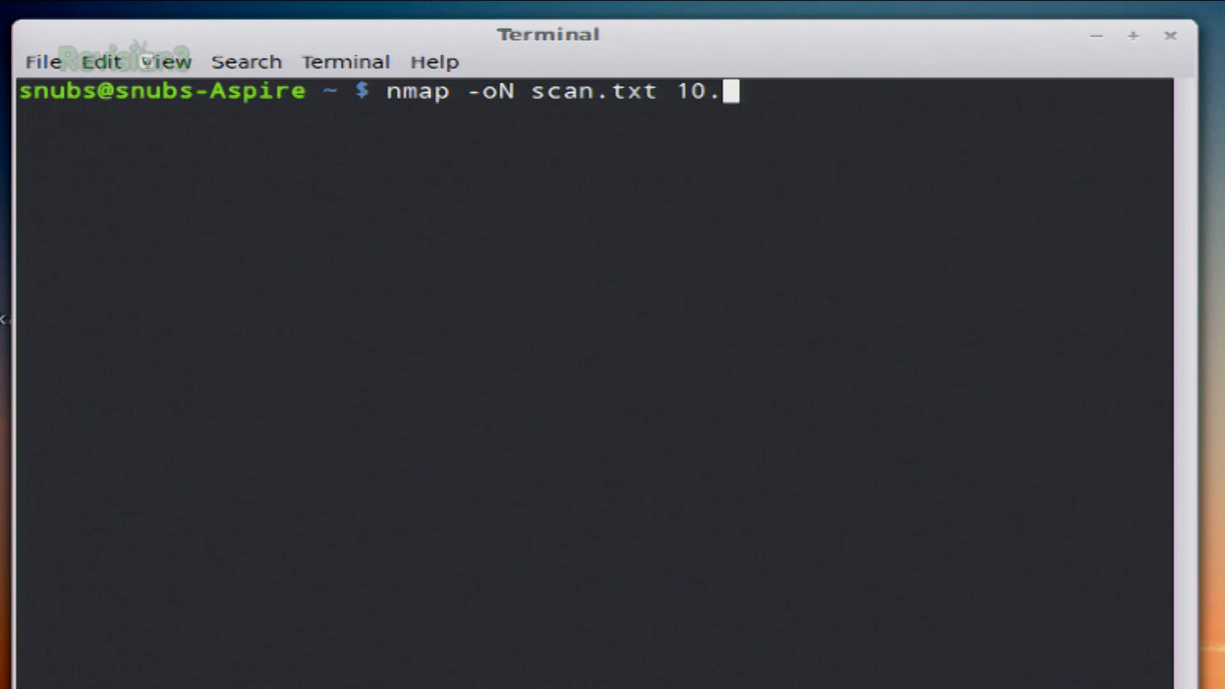
{"action": "type", "text": "73.31.1/"}
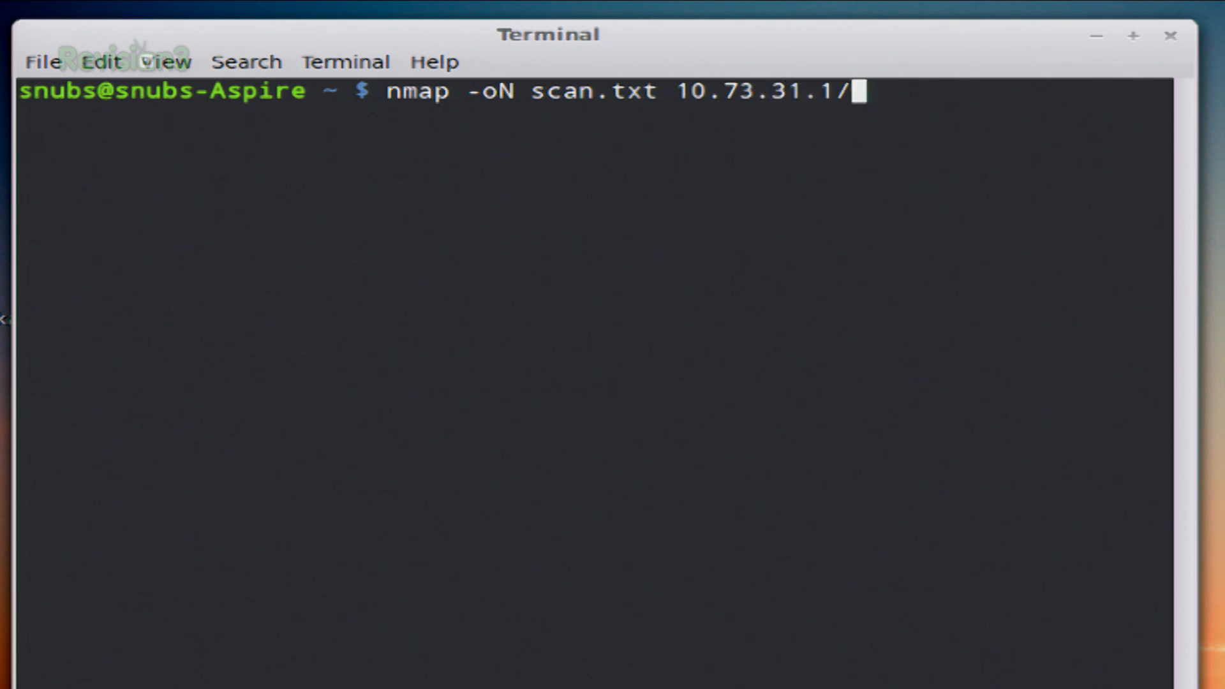
{"action": "type", "text": "24"}
{"action": "type", "text": "cat"}
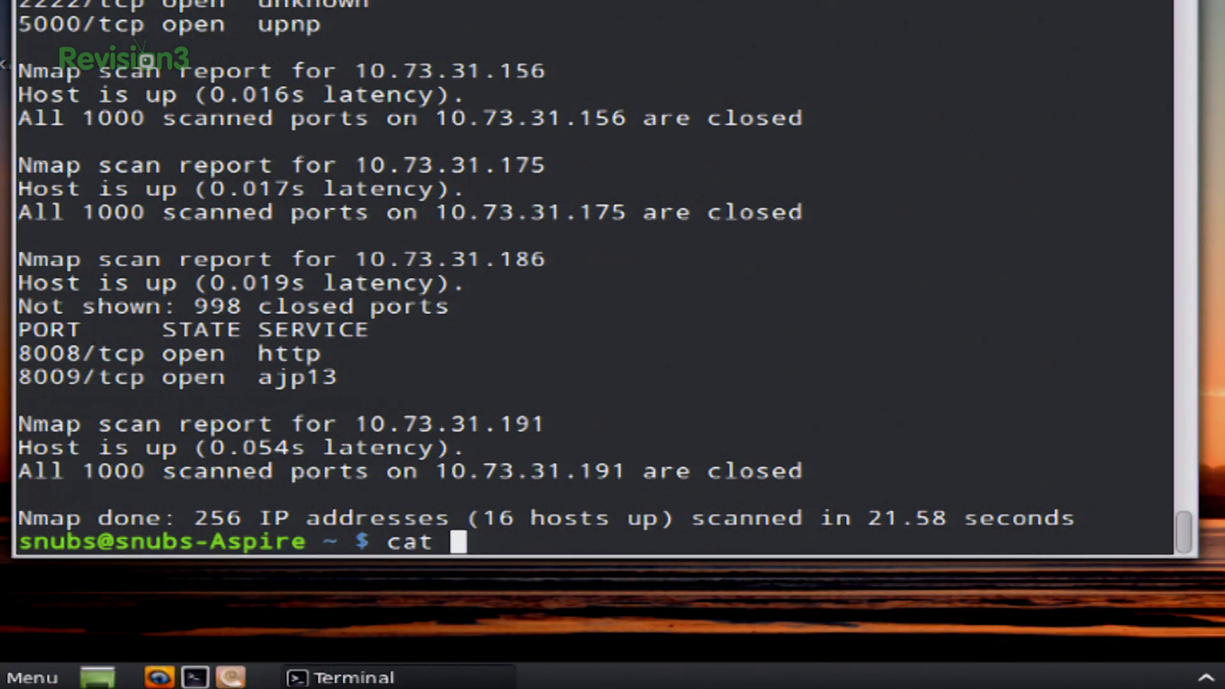
- Print scan.txt with cat and scroll through the saved host and port report
{"action": "type", "text": "scan.txt"}
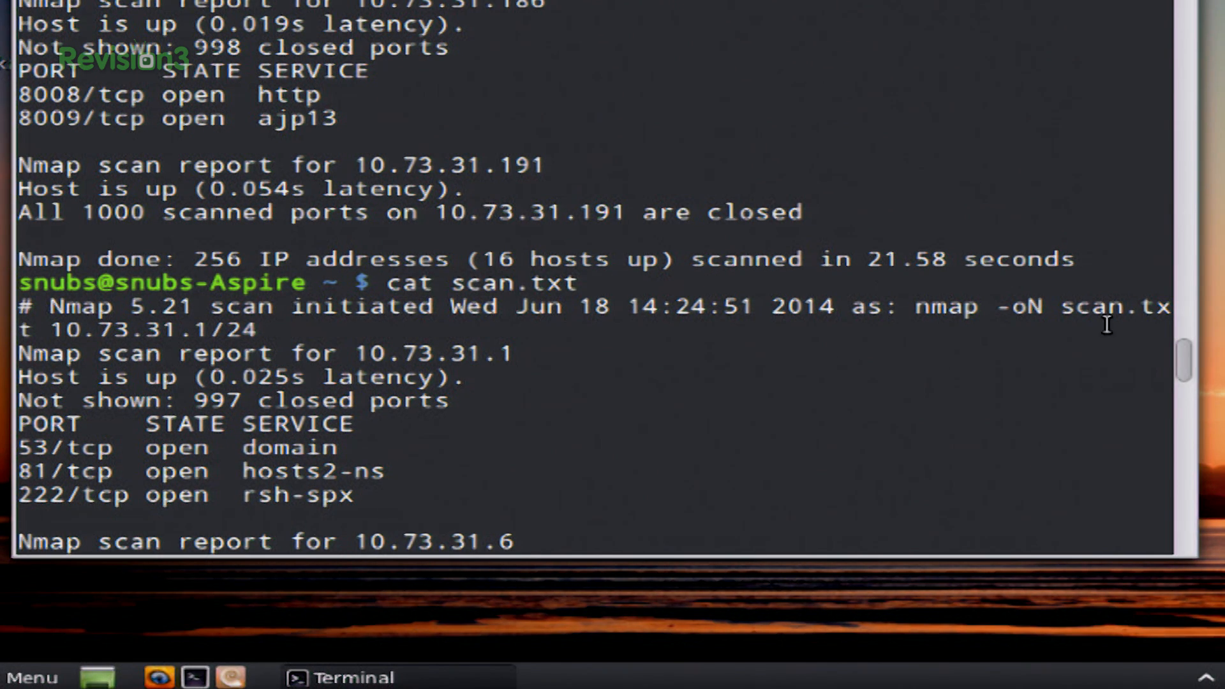
{"action": "scroll", "scroll_direction": "down", "scroll_amount": 3}
{"action": "type", "text": "nmap"}
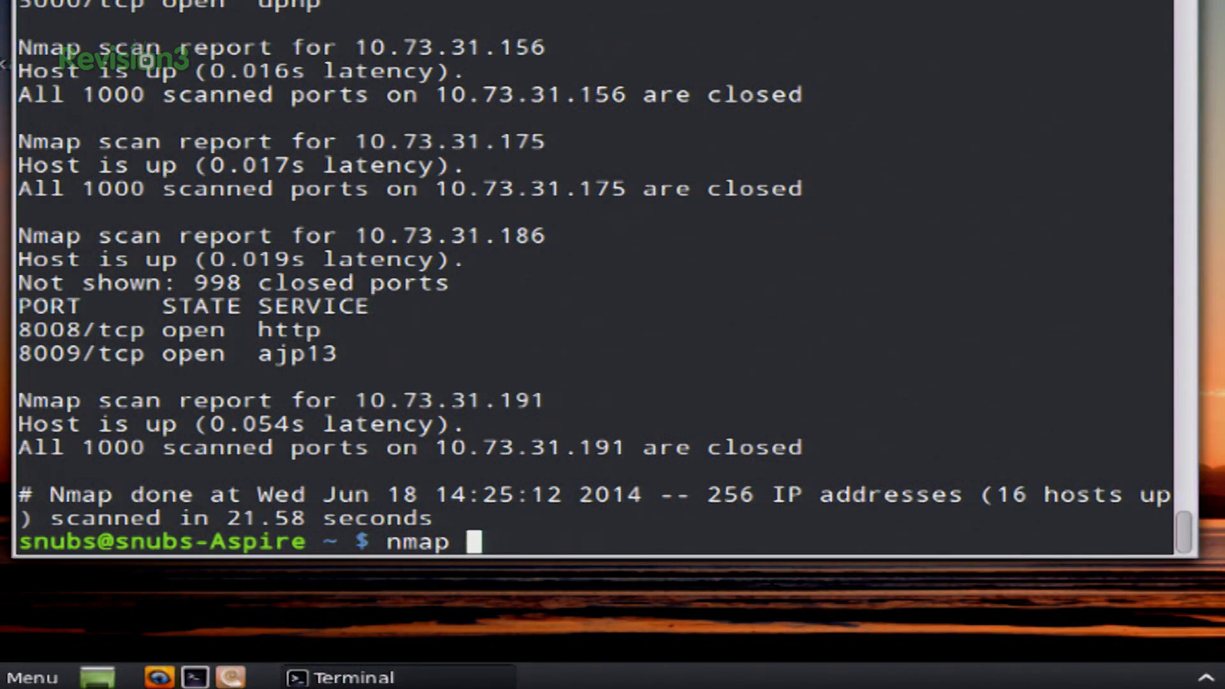
- Run nmap -oX scan.xml 10.73.31.1/24 to save the scan as XML
{"action": "type", "text": "-o"}
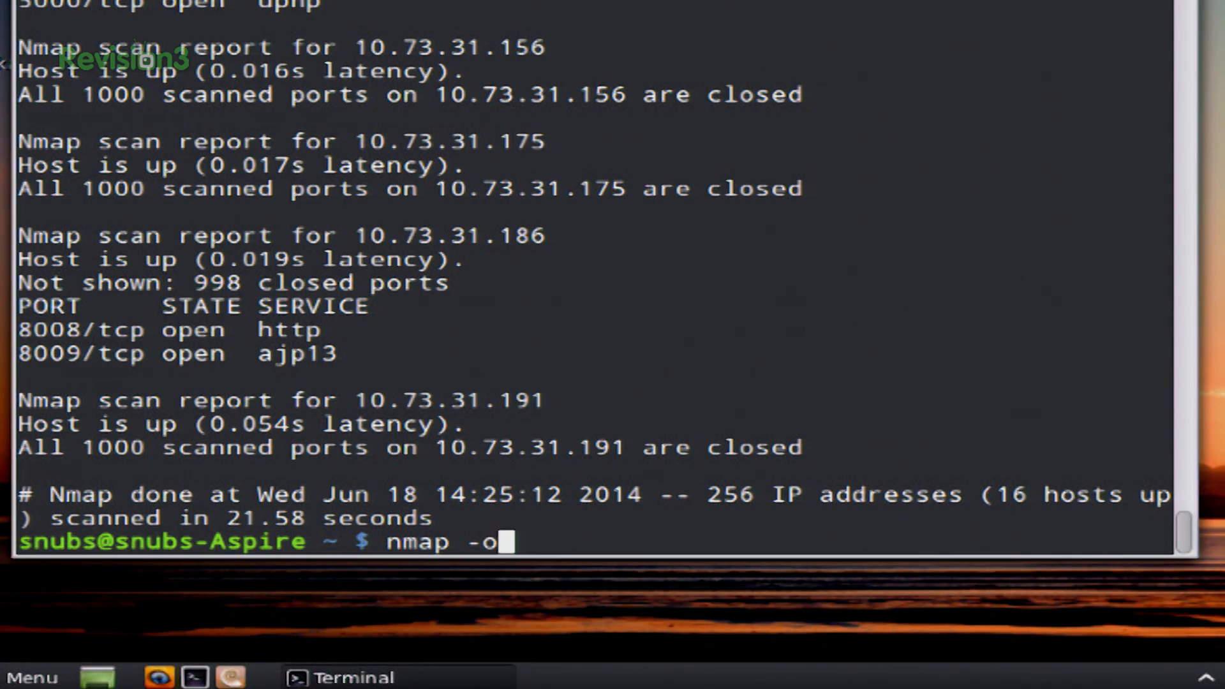
{"action": "type", "text": "X"}
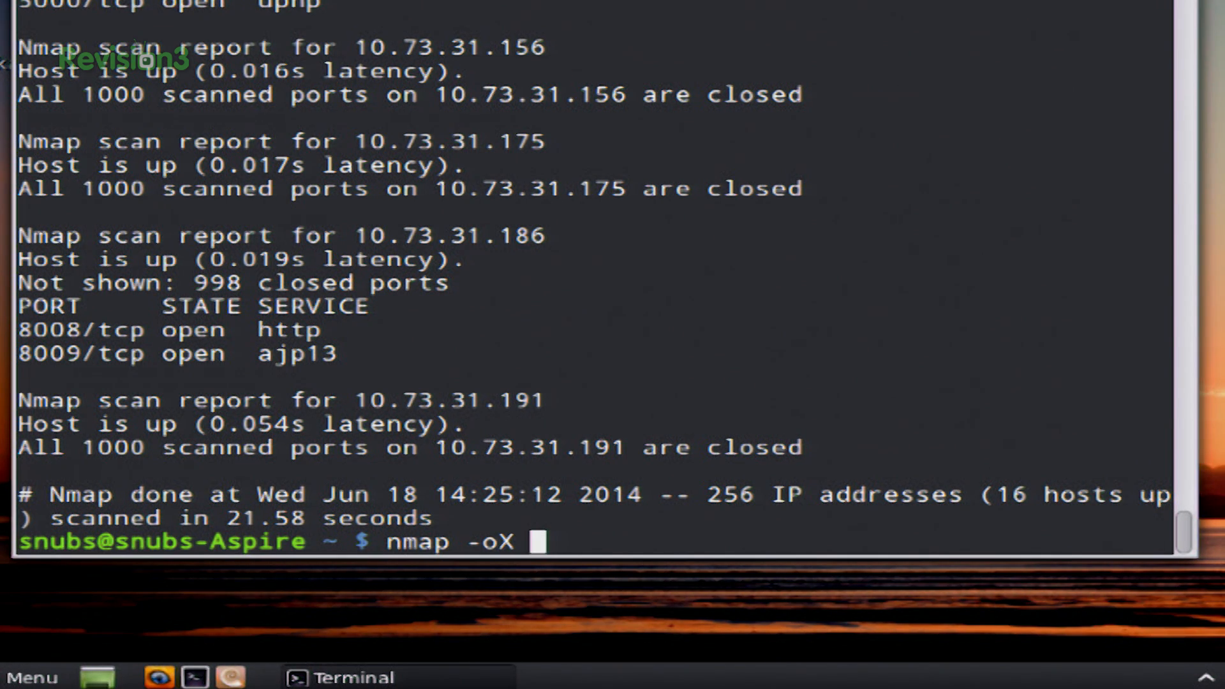
{"action": "type", "text": "scan.xm"}
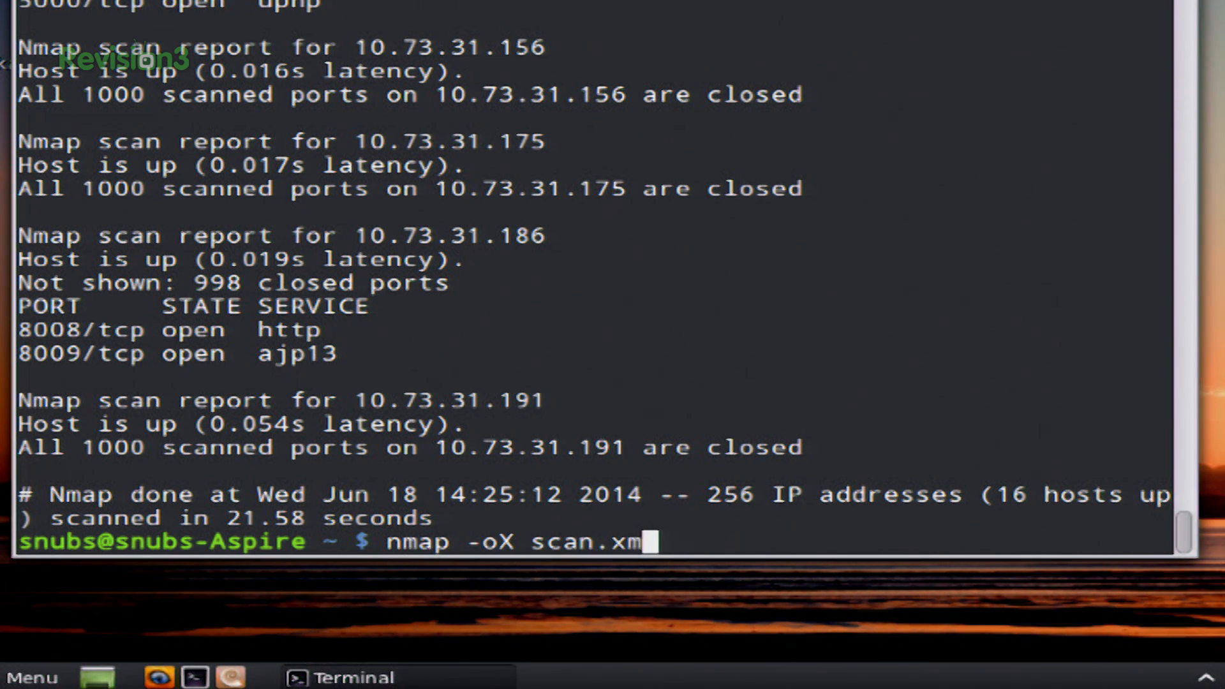
{"action": "type", "text": "1"}
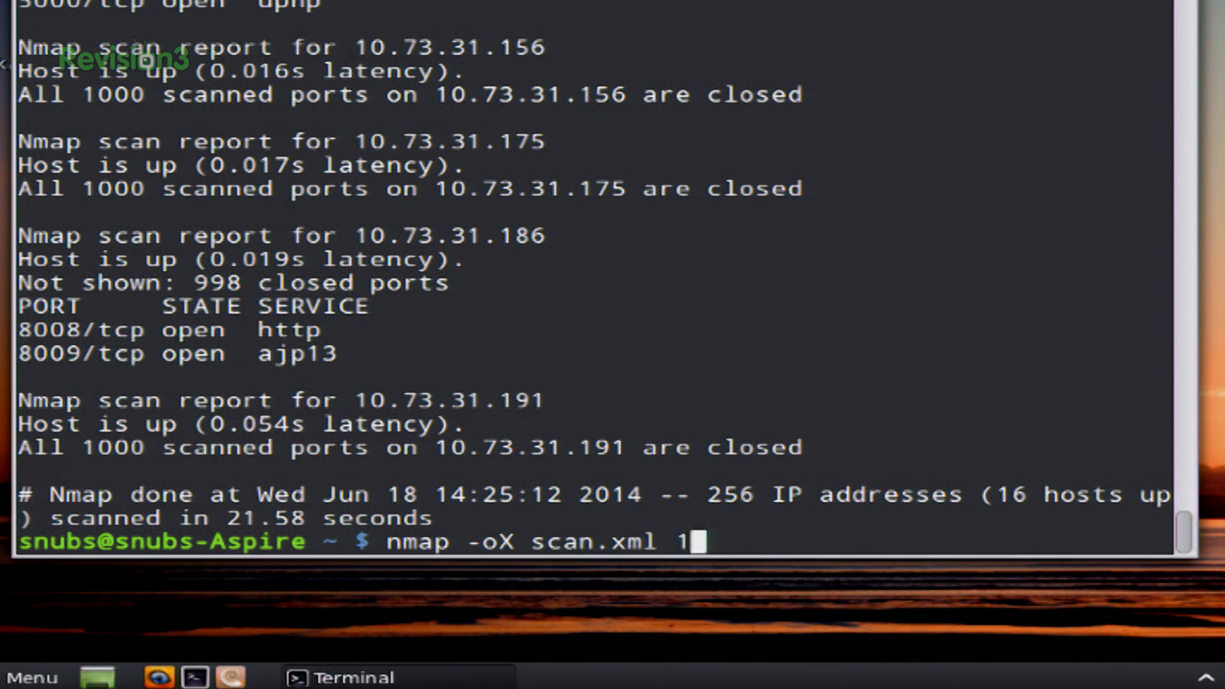
{"action": "type", "text": "0.73.31.1"}
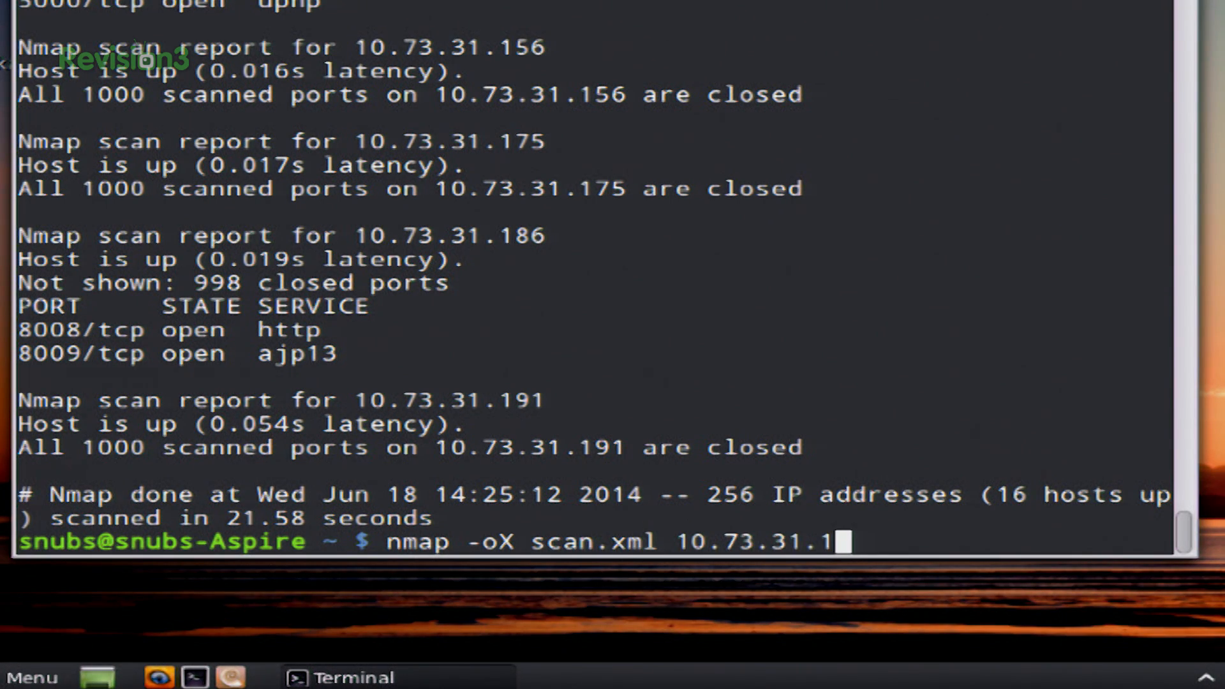
{"action": "type", "text": "/24"}
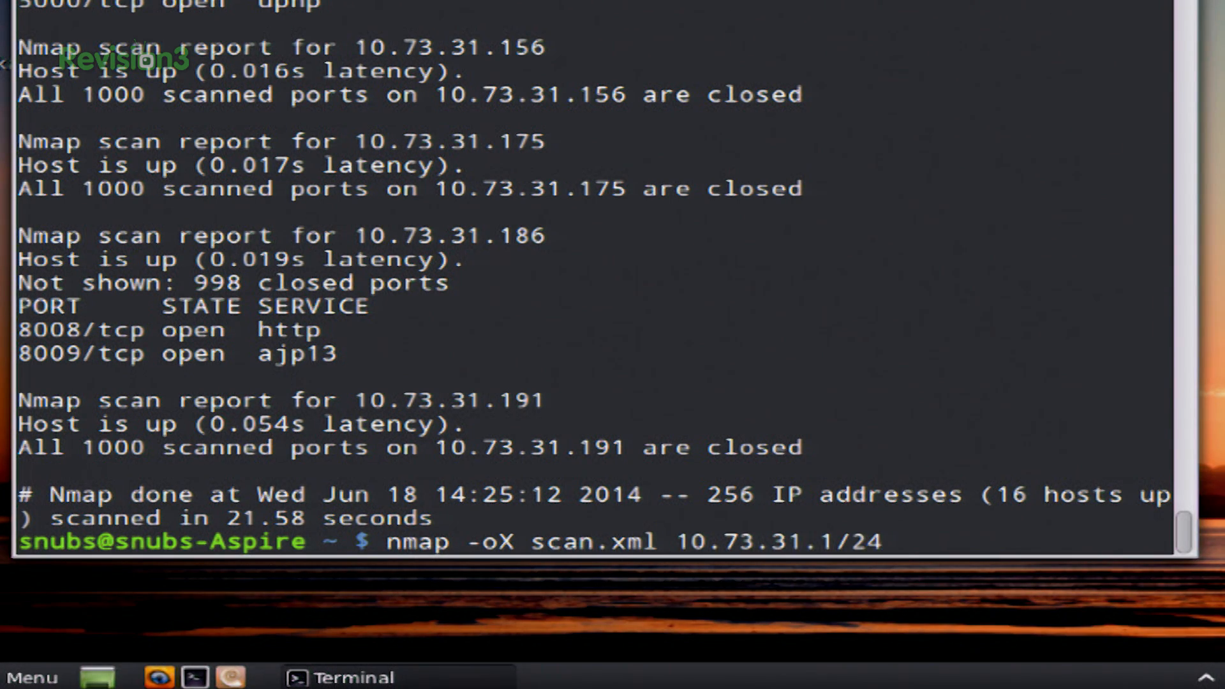
{"action": "key", "text": "Return"}
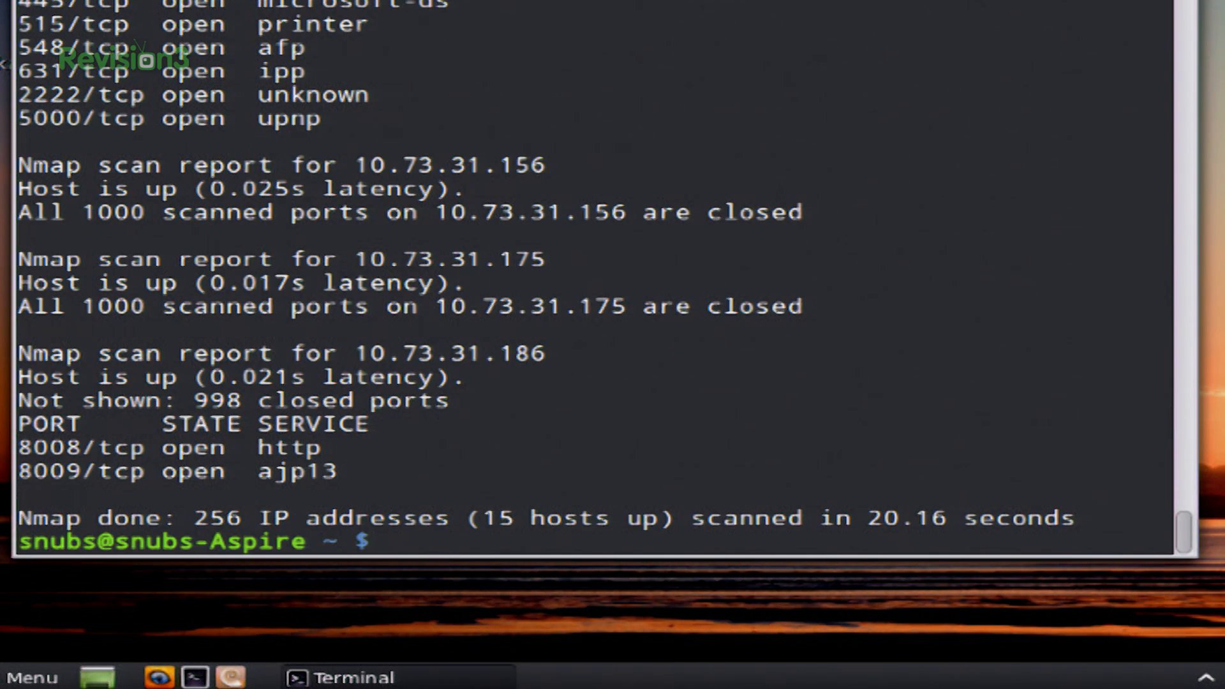
- Print scan.xml with cat and scroll through its XML host entries
{"action": "type", "text": "cat"}
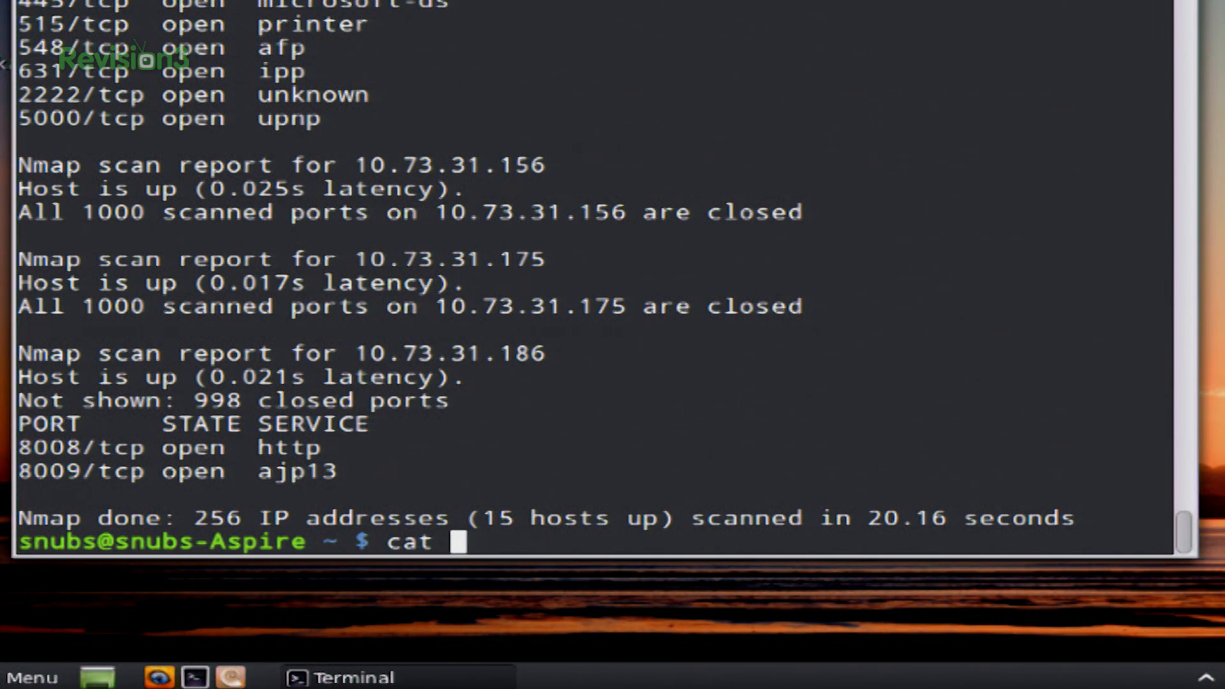
{"action": "type", "text": "scan."}
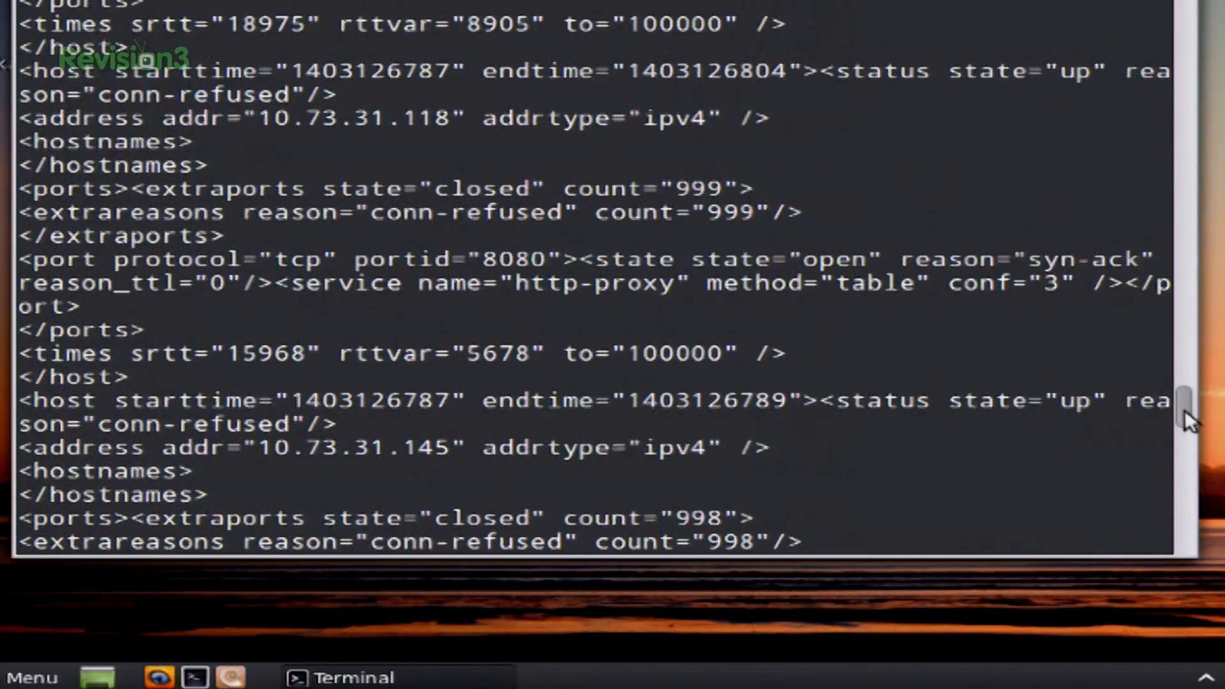
{"action": "scroll", "scroll_direction": "down", "scroll_amount": 3}
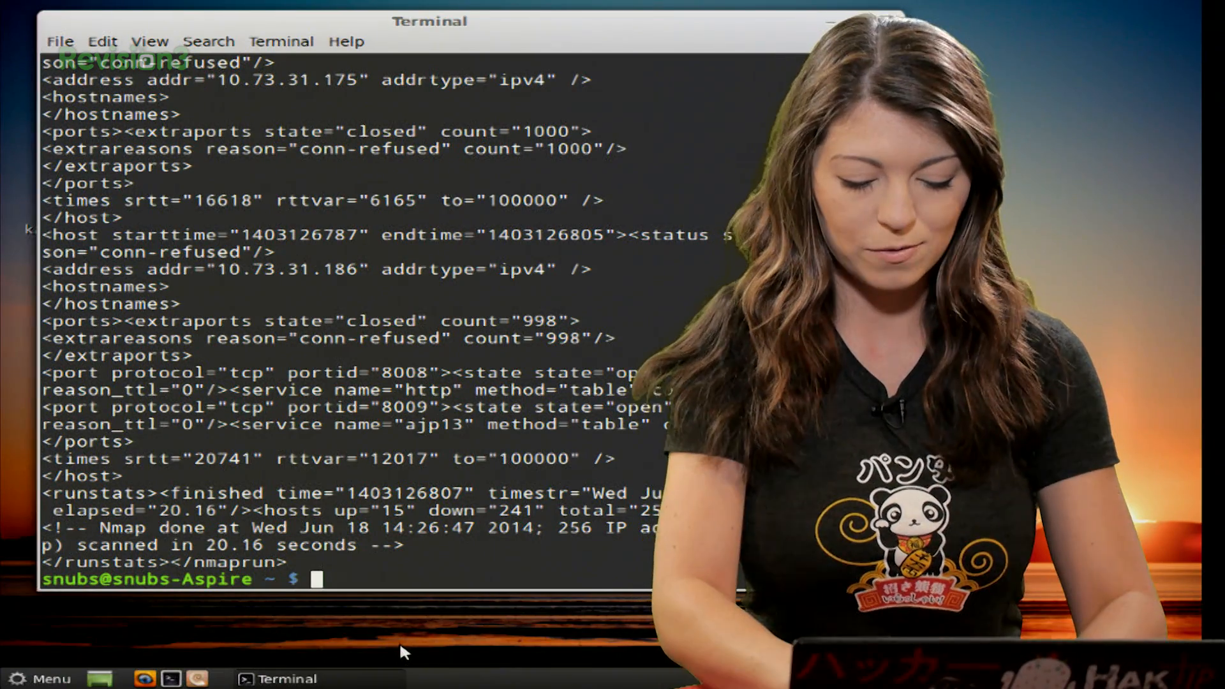
- Run nmap -oG scantron.txt 10.73.31.1/24 to save grepable scan output
{"action": "type", "text": "nmap -"}
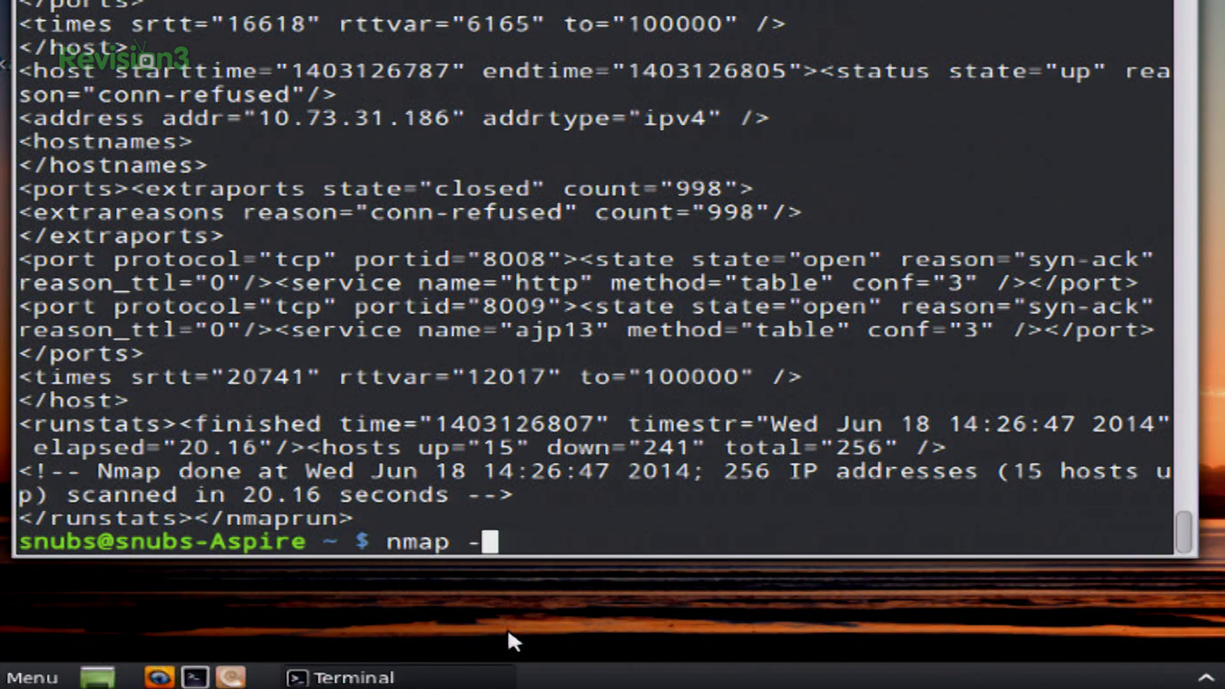
{"action": "type", "text": "oG"}
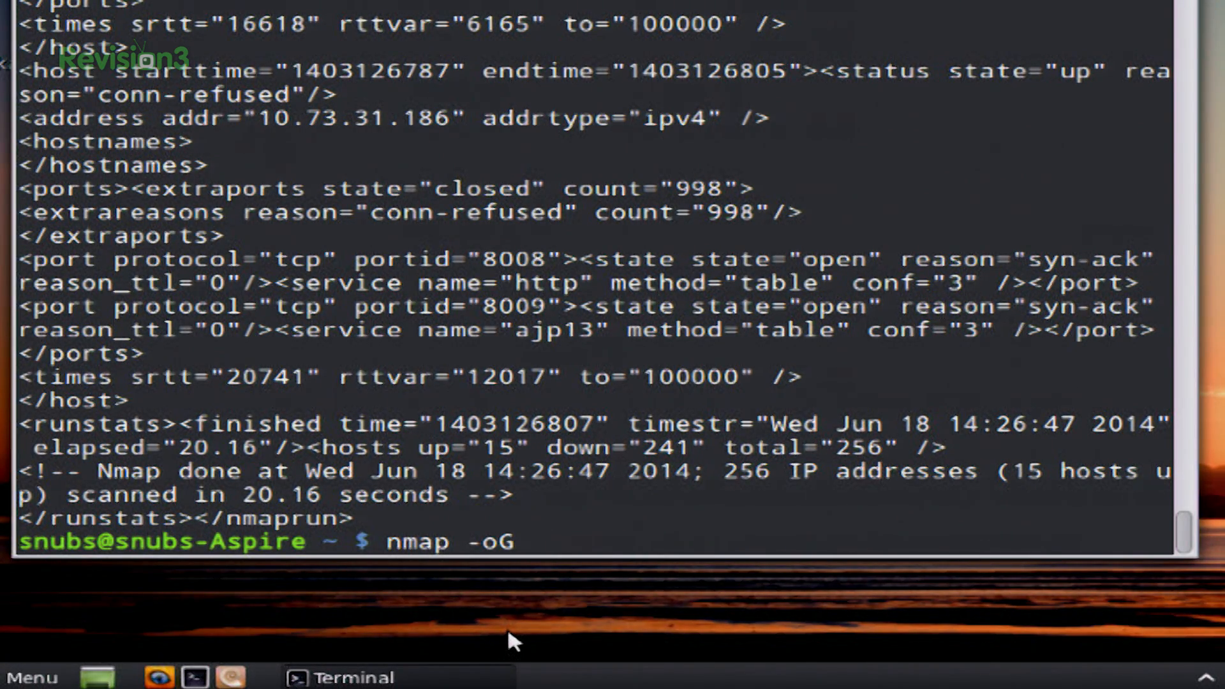
{"action": "type", "text": "scan"}
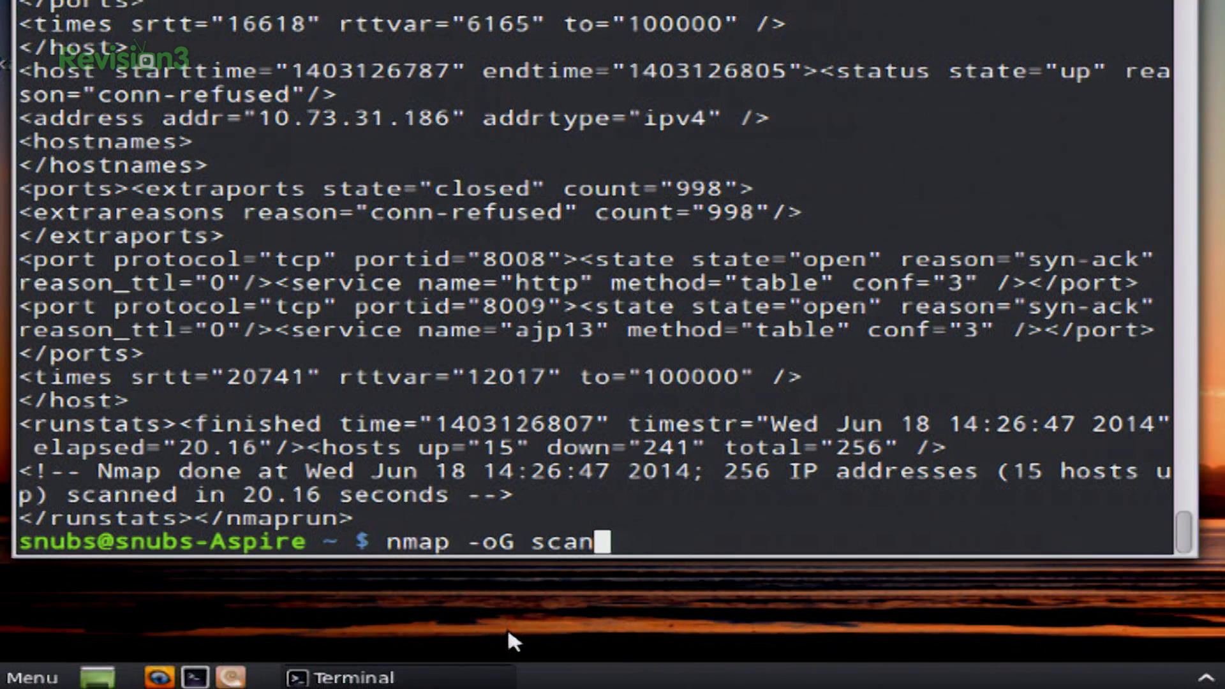
{"action": "type", "text": "tron.tx"}
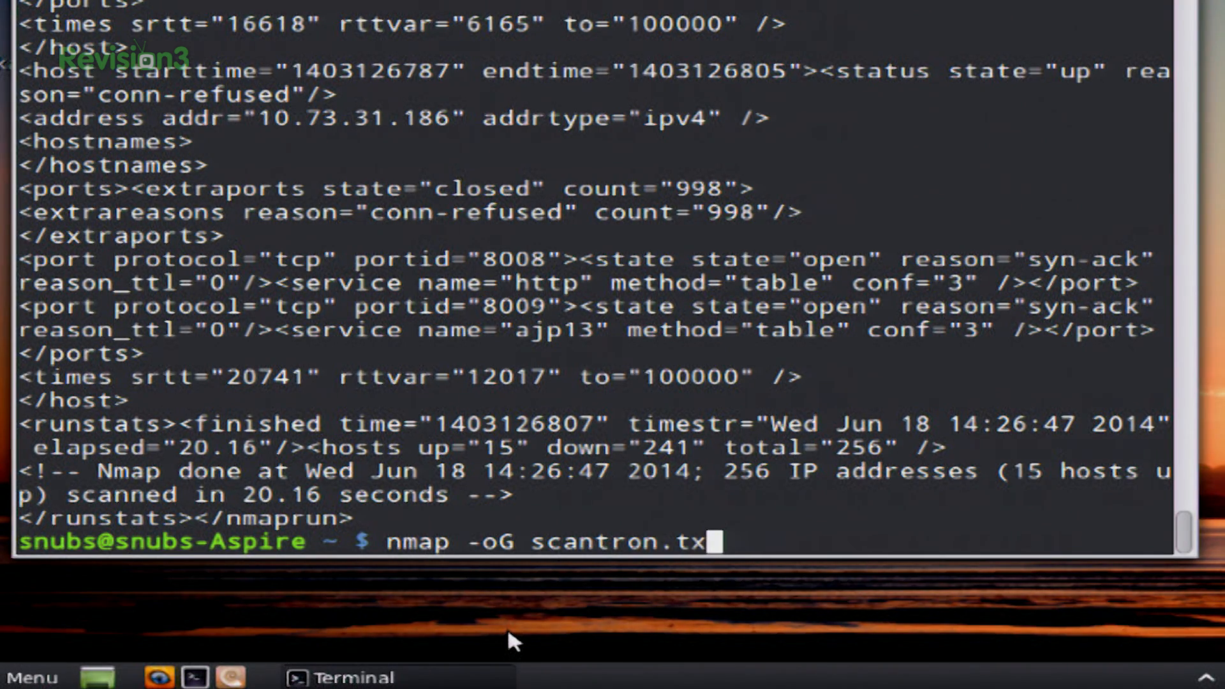
{"action": "type", "text": "10.73"}
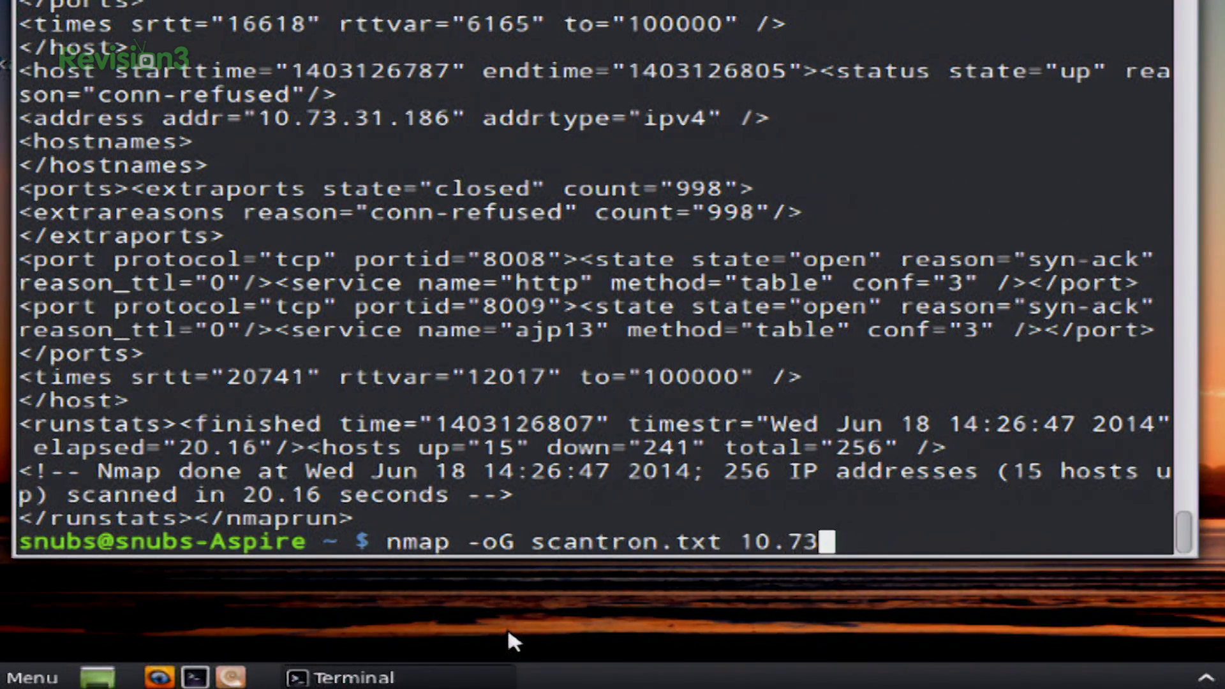
{"action": "type", "text": ".31.1/2"}
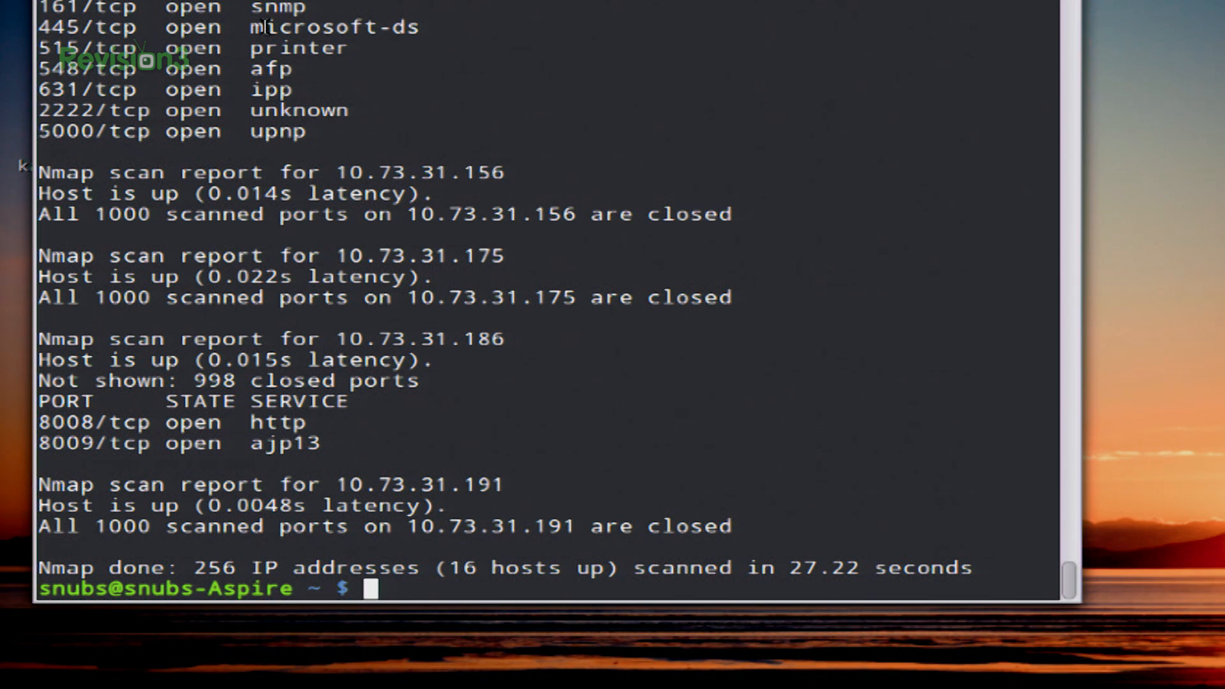
- Run grep "microsoft" scantron.txt to list hosts with microsoft-ds open
{"action": "double_click", "coordinate": [305, 27]}
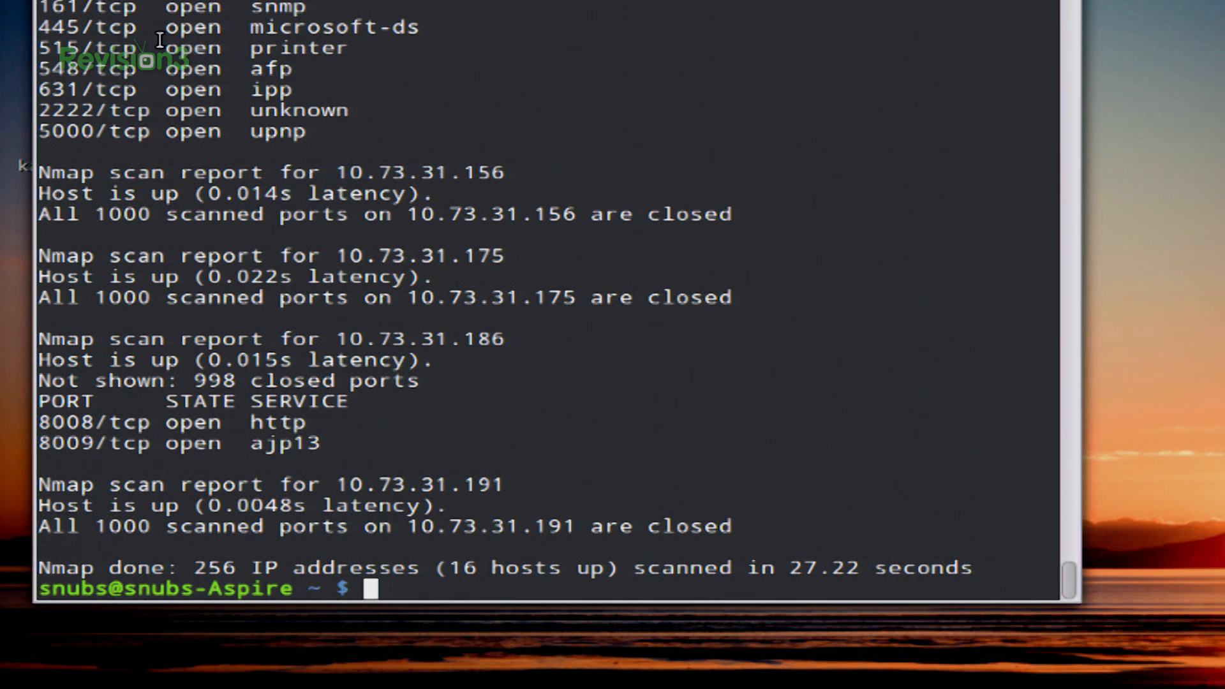
{"action": "mouse_move", "coordinate": [404, 594]}
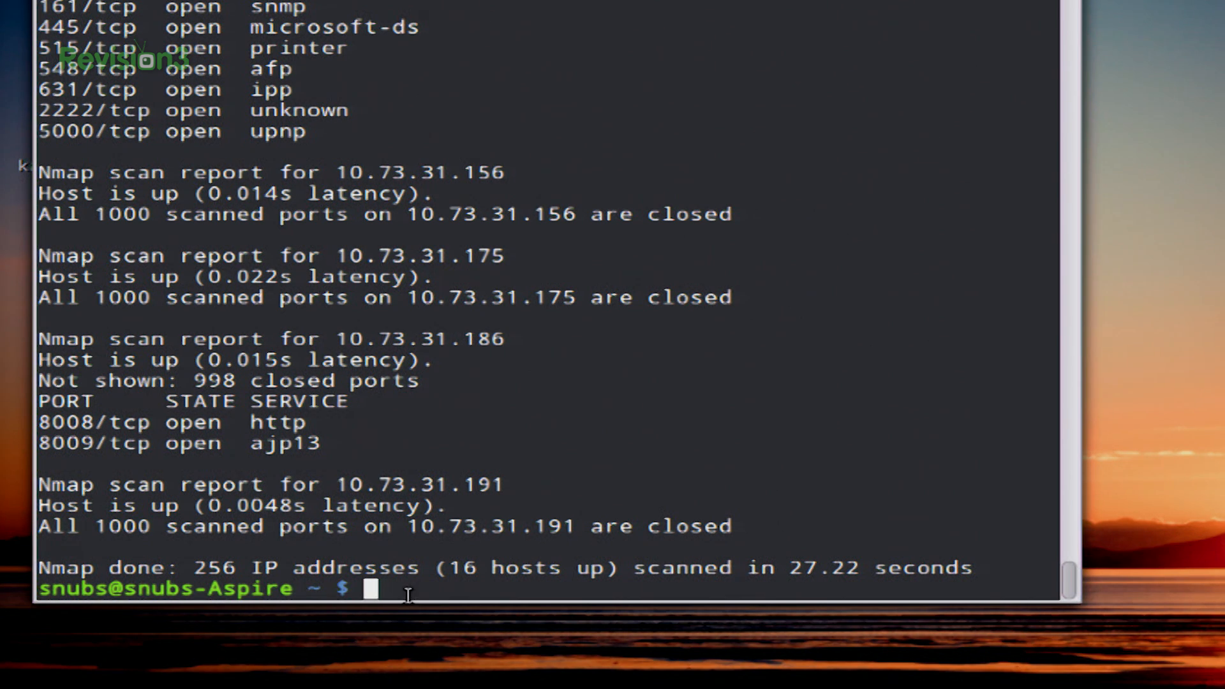
{"action": "mouse_move", "coordinate": [418, 655]}
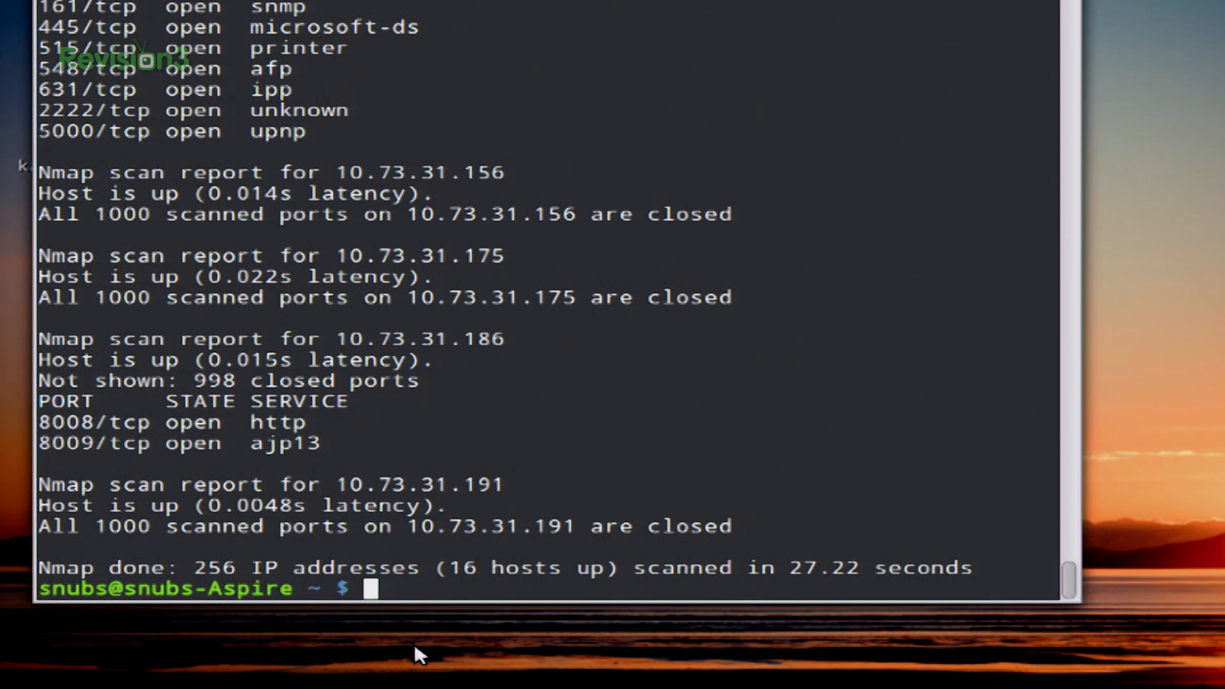
{"action": "type", "text": "g"}
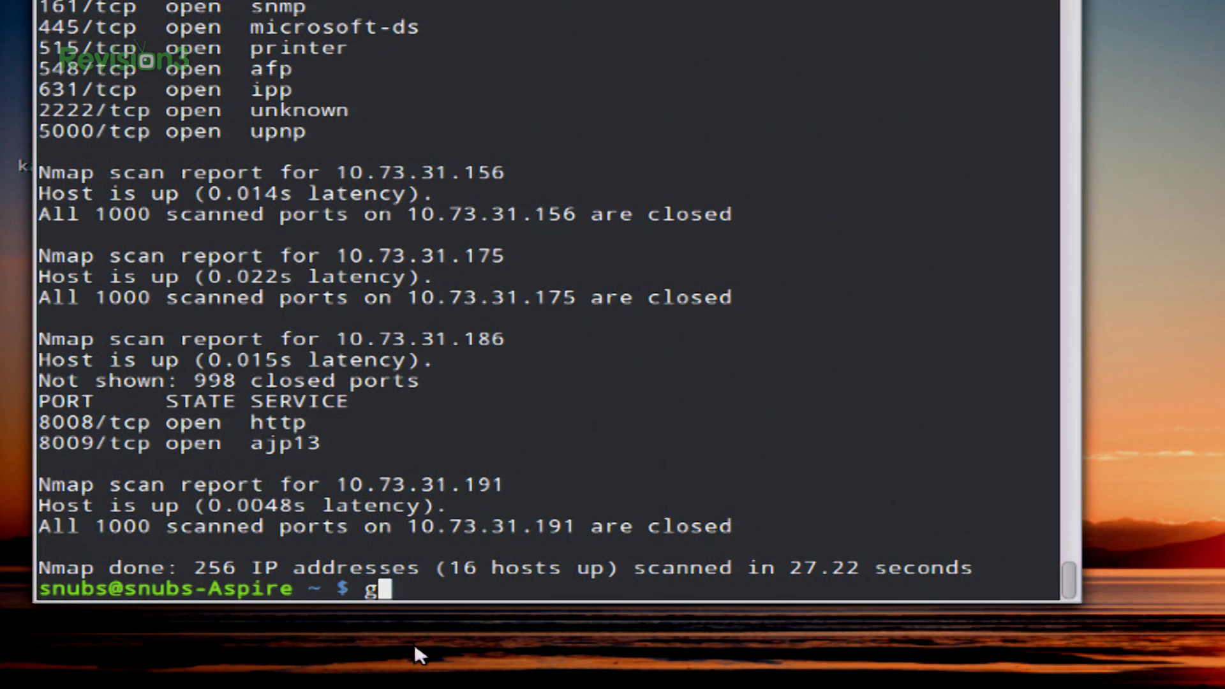
{"action": "type", "text": "rep \"mic"}
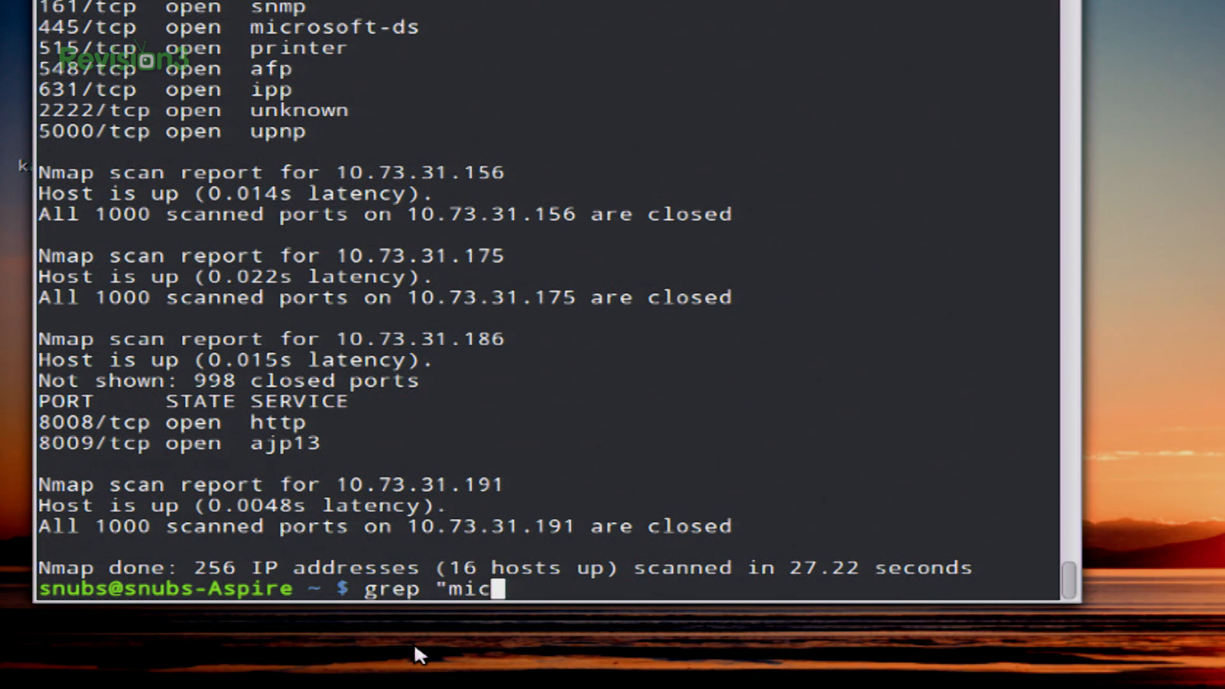
{"action": "type", "text": "rosoft\""}
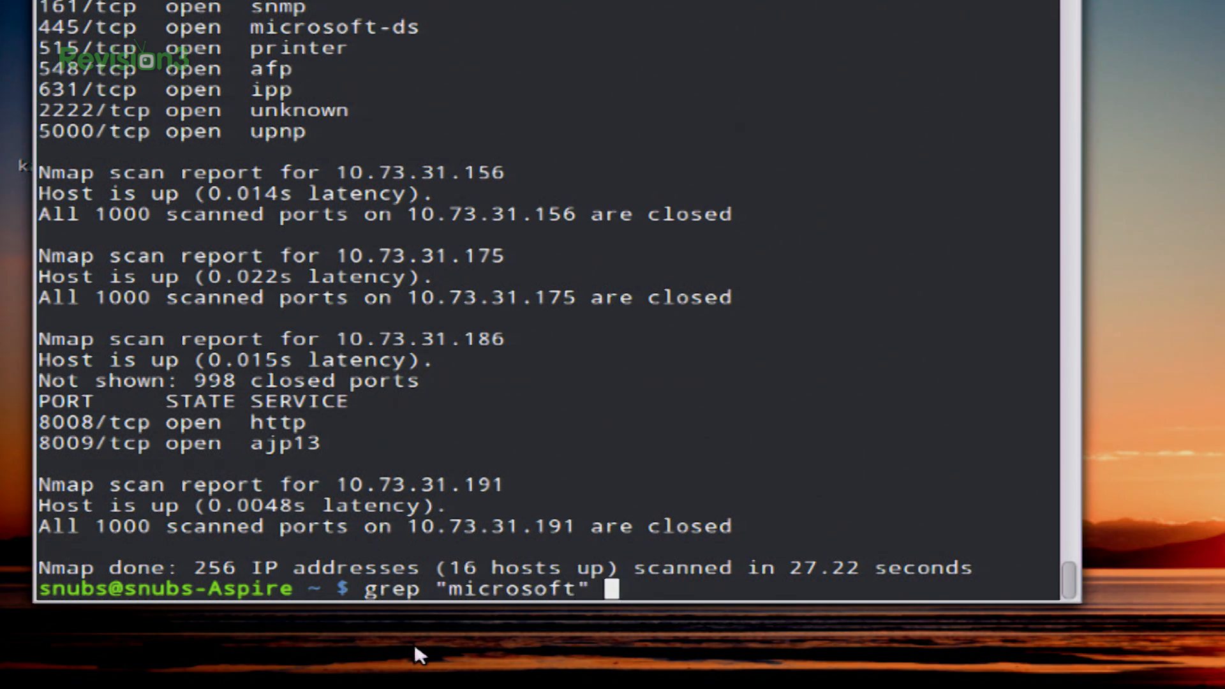
{"action": "type", "text": "scantro"}
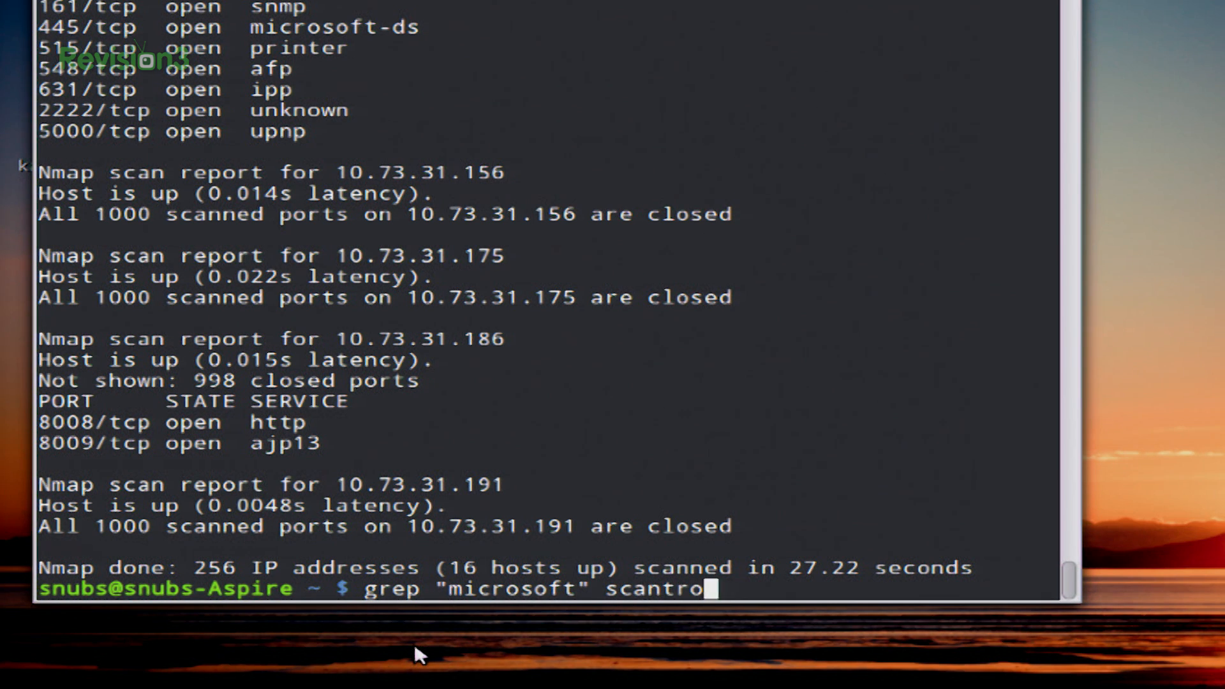
{"action": "type", "text": "n.txt"}
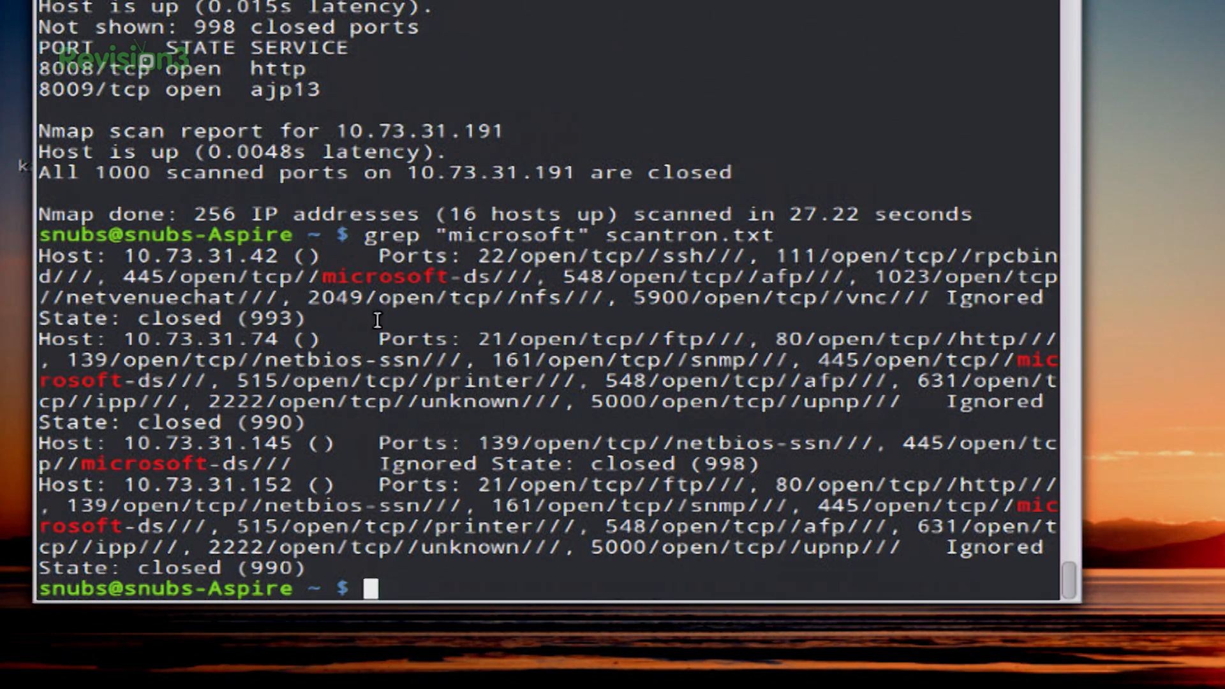
{"action": "mouse_move", "coordinate": [397, 243]}
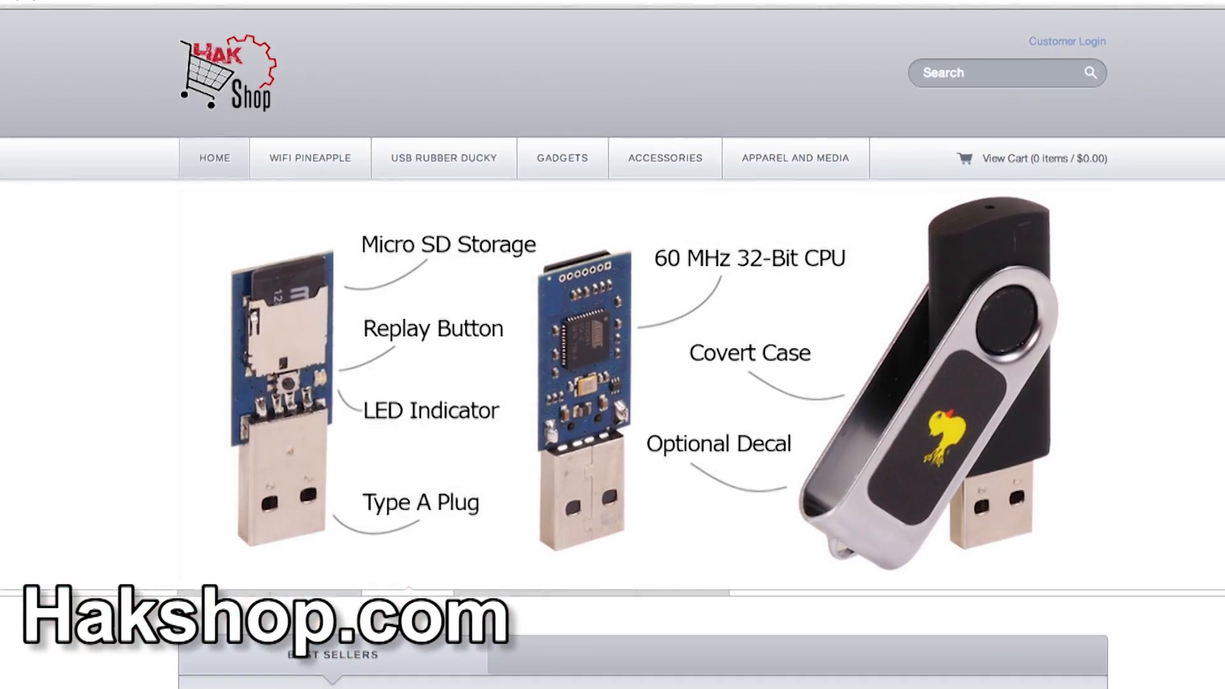
- Scroll through the USB Rubber Ducky shop page and the Duckuino forum thread
{"action": "scroll", "scroll_direction": "down", "scroll_amount": 3}
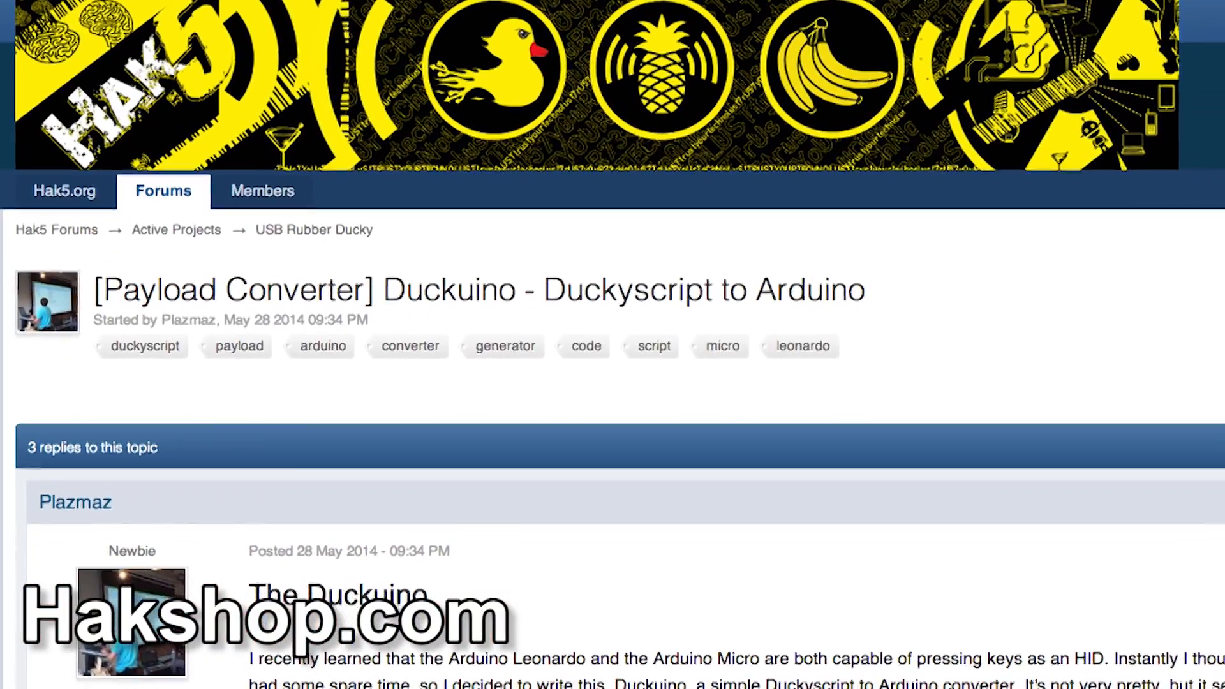
{"action": "scroll", "scroll_direction": "down", "scroll_amount": 3}
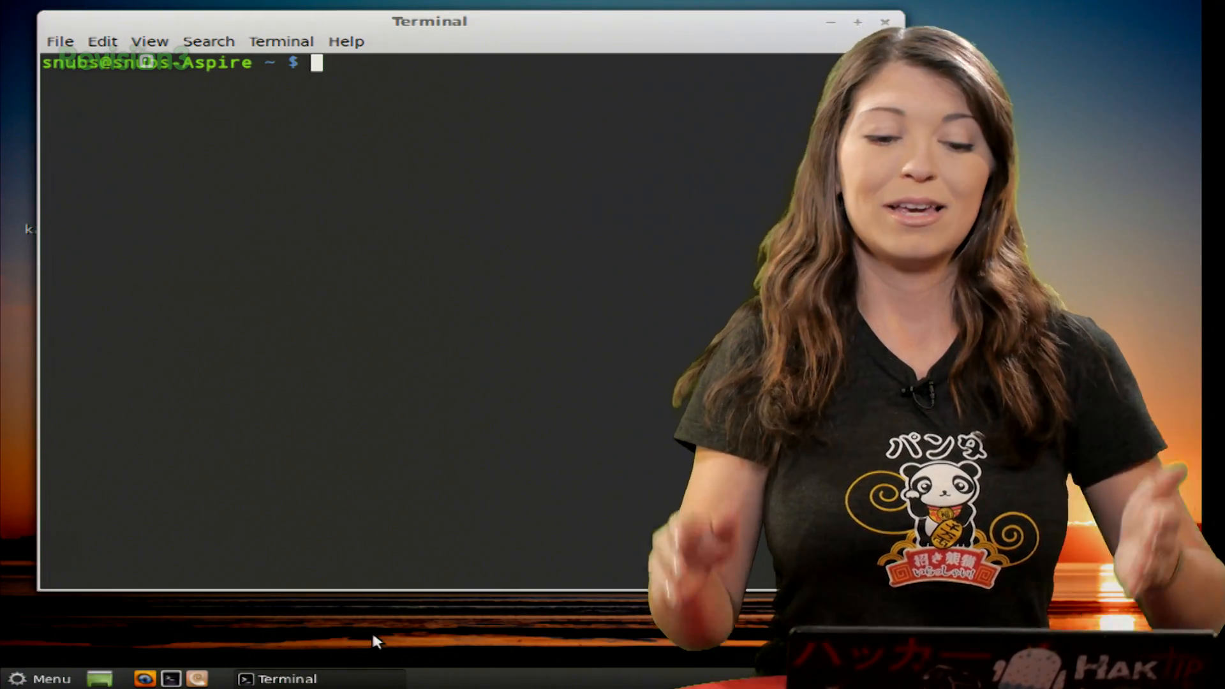
- Run nmap -oA scan2 10.73.31.1/24 to save all output formats as scan2
{"action": "type", "text": "nmap"}
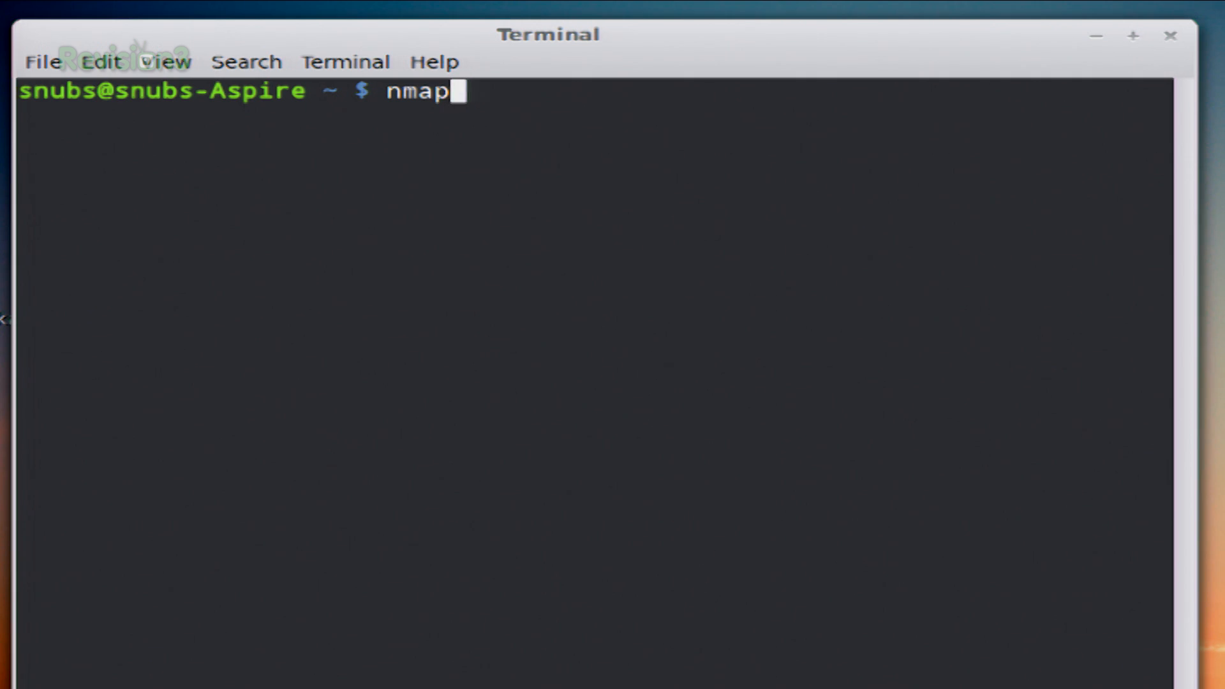
{"action": "type", "text": "-oA"}
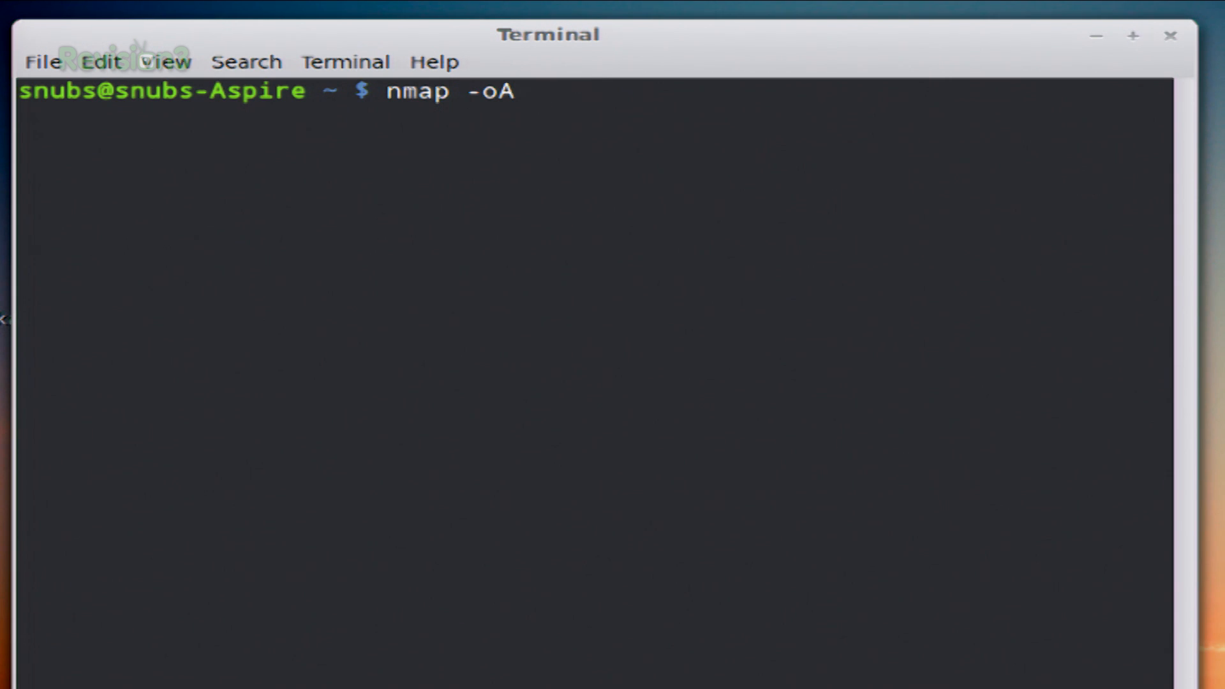
{"action": "type", "text": "scan"}
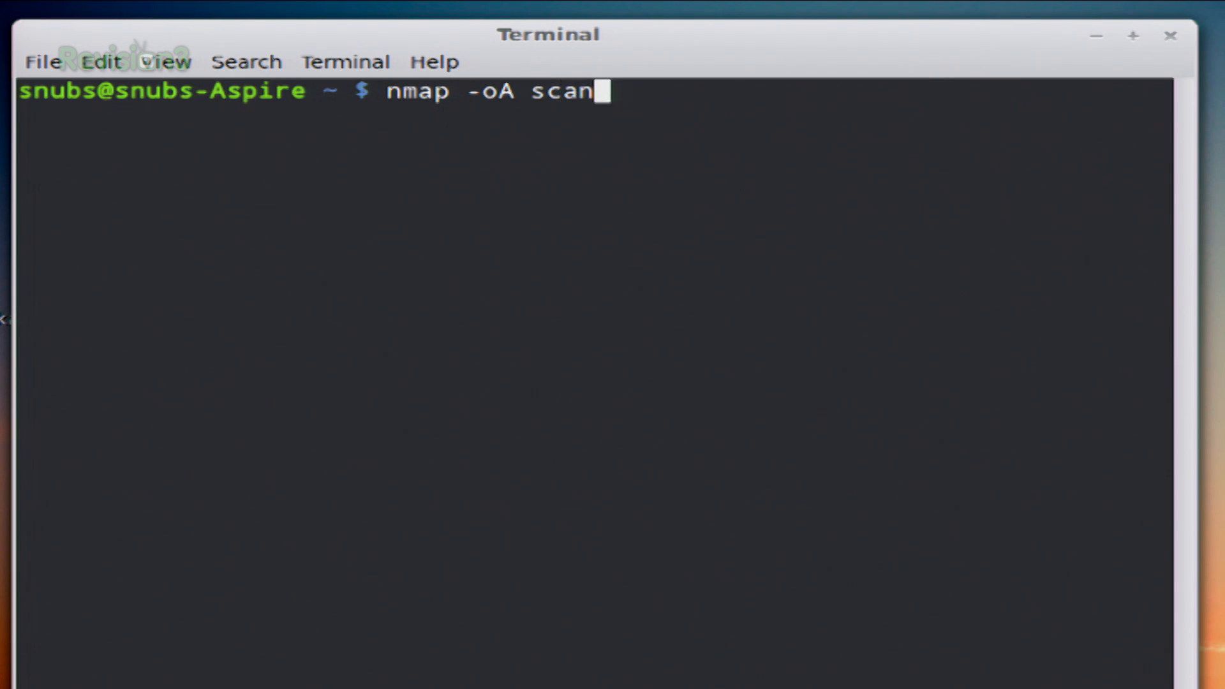
{"action": "type", "text": "2 10.7"}
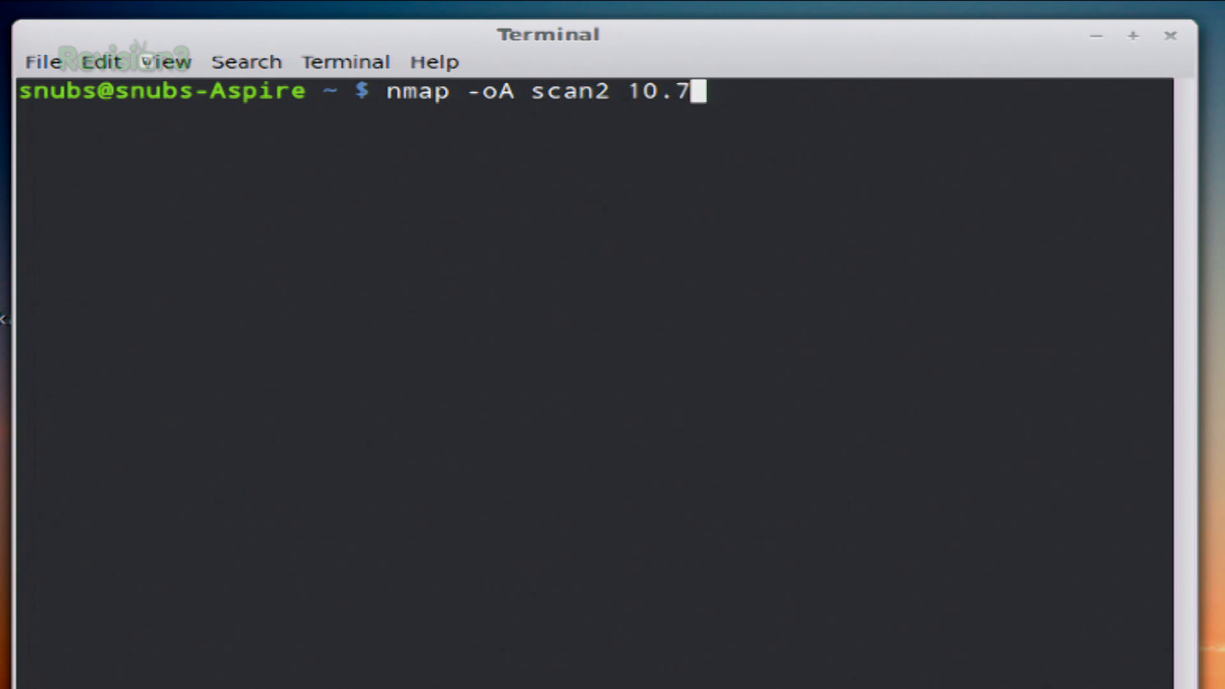
{"action": "type", "text": "3.31.1/24"}
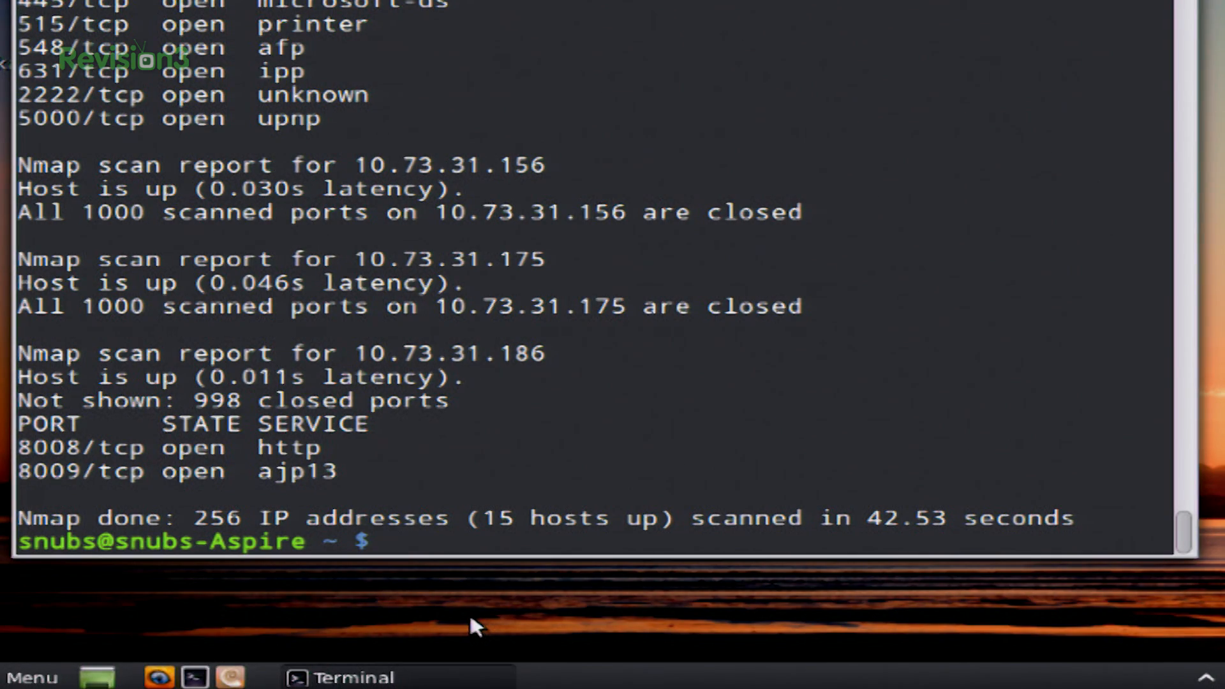
- Run ls -l scan2.* to show the gnmap, nmap and xml result files
{"action": "type", "text": "ls"}
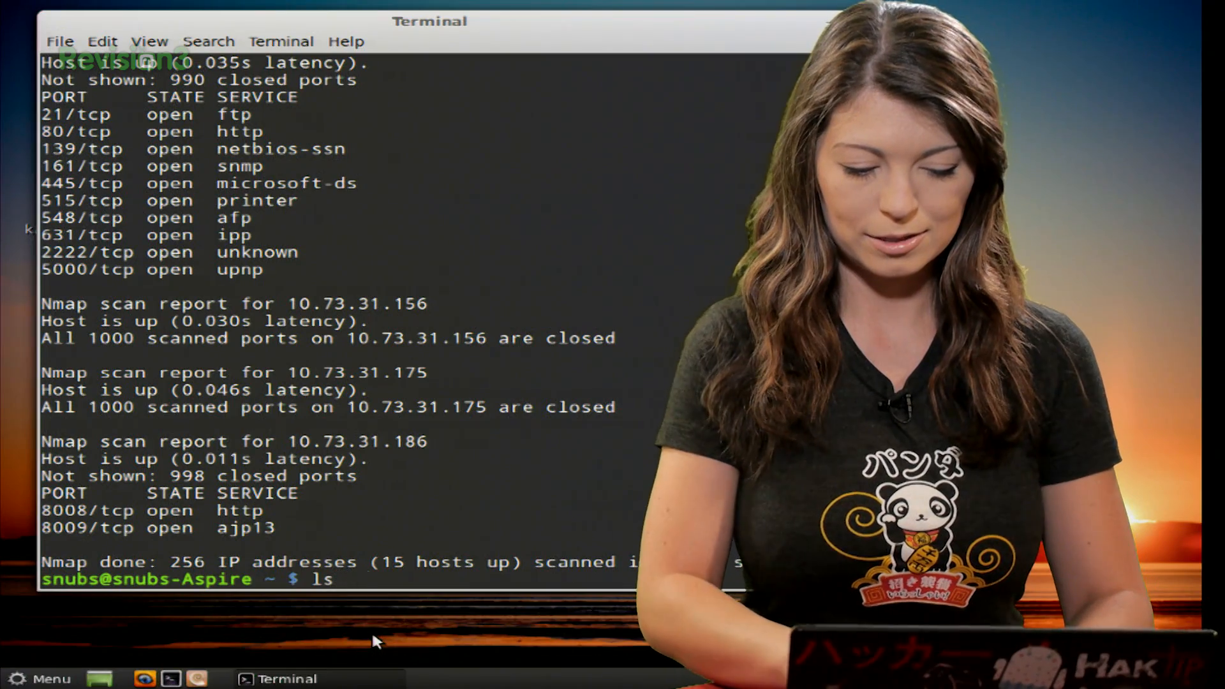
{"action": "type", "text": "-l"}
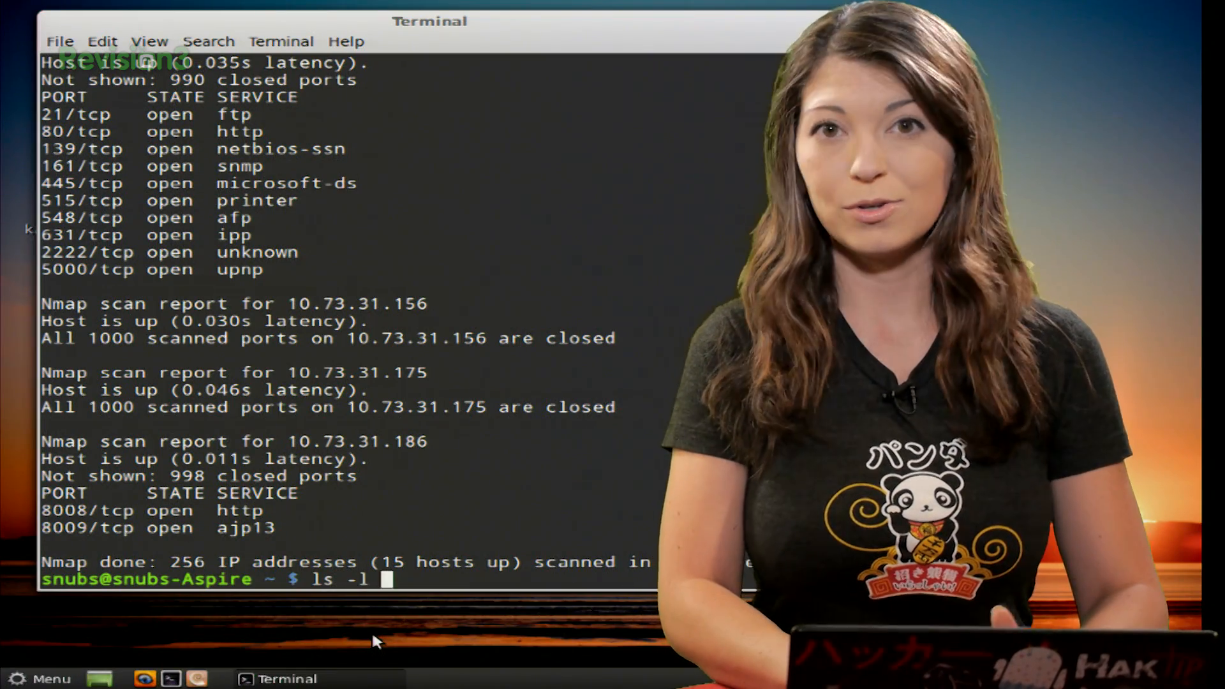
{"action": "type", "text": "scan2."}
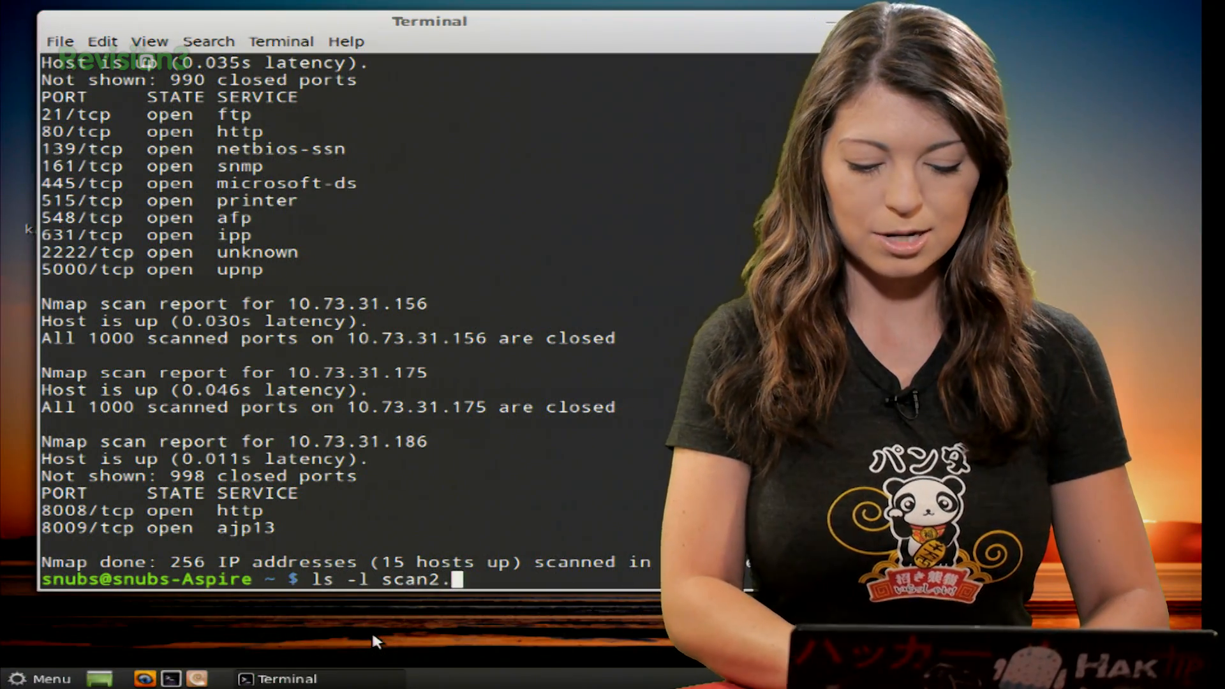
{"action": "key", "text": "Return"}
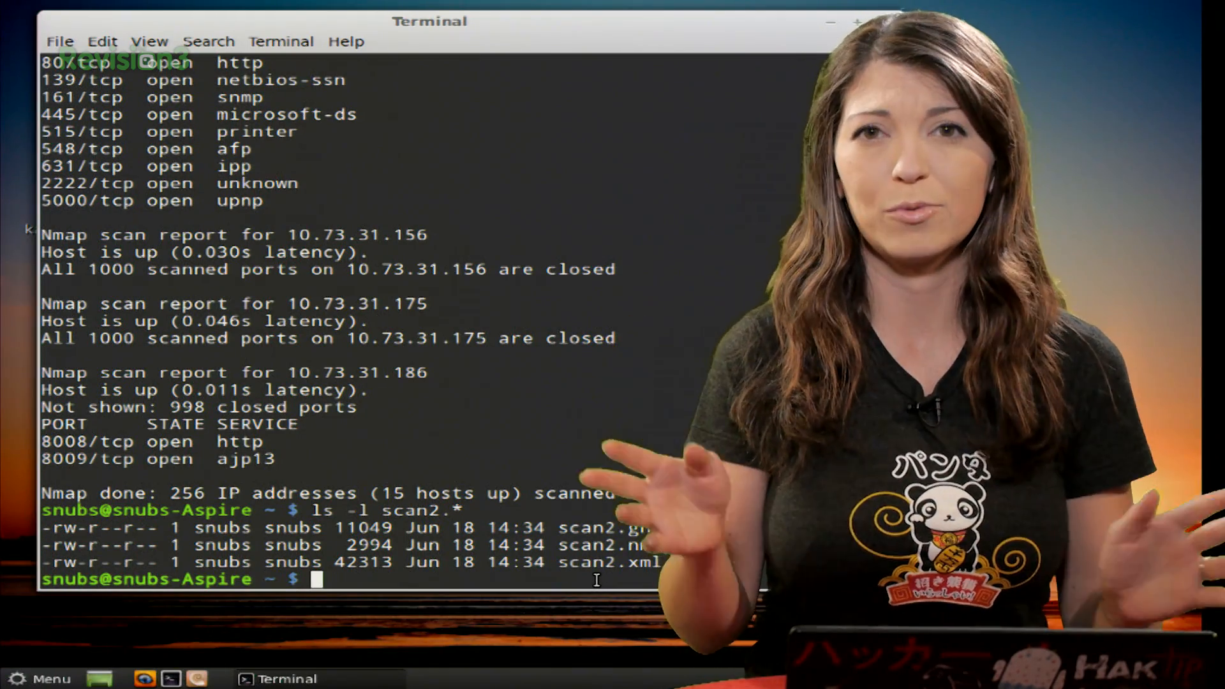
- Run nmap --stats-every 2s 10.73.31.1/24 to scan with progress stats every two seconds
{"action": "type", "text": "nmap"}
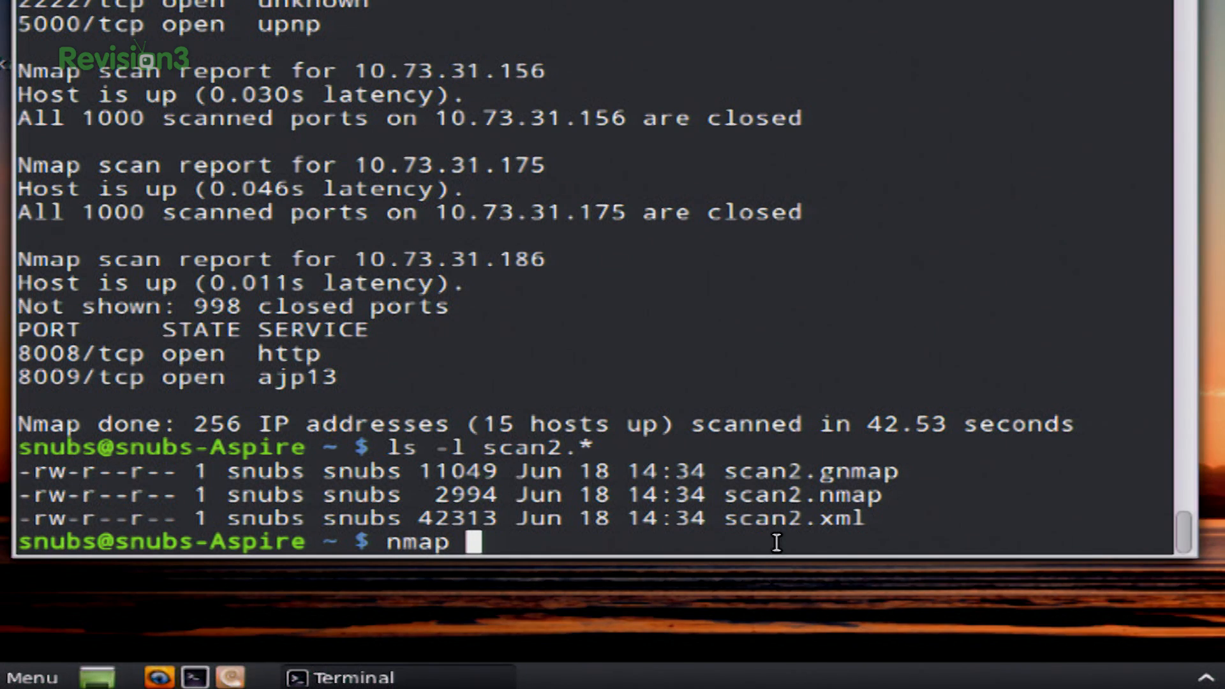
{"action": "type", "text": "--"}
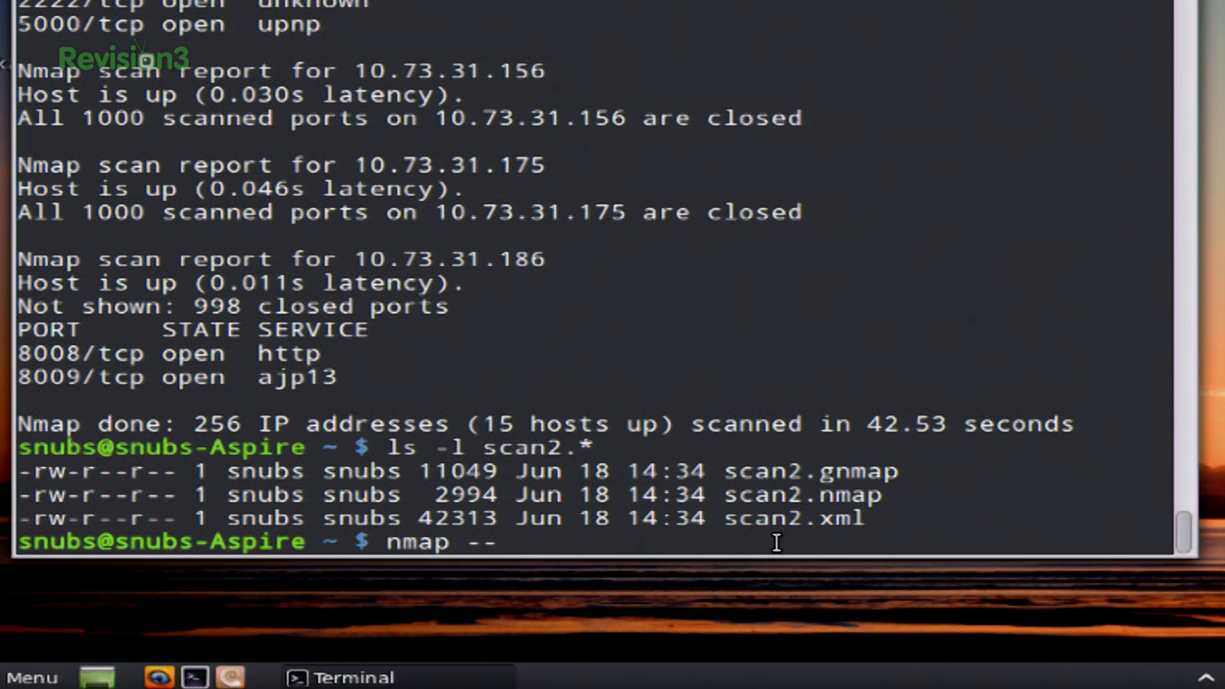
{"action": "type", "text": "sta"}
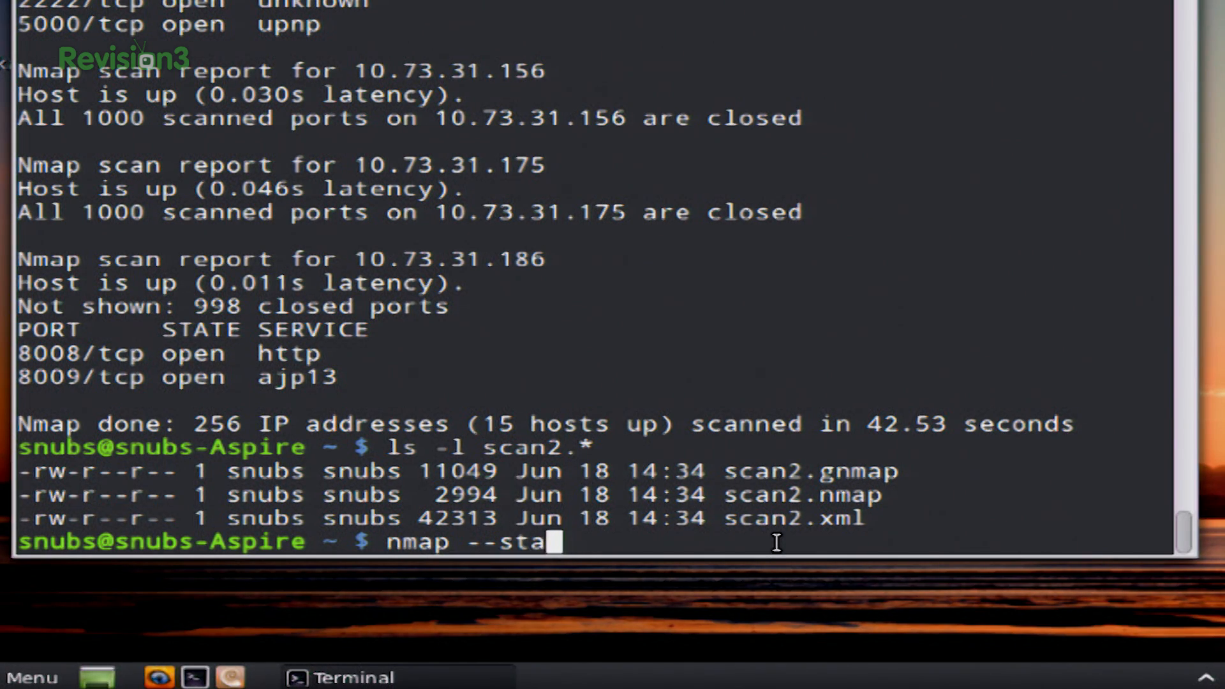
{"action": "type", "text": "ts-"}
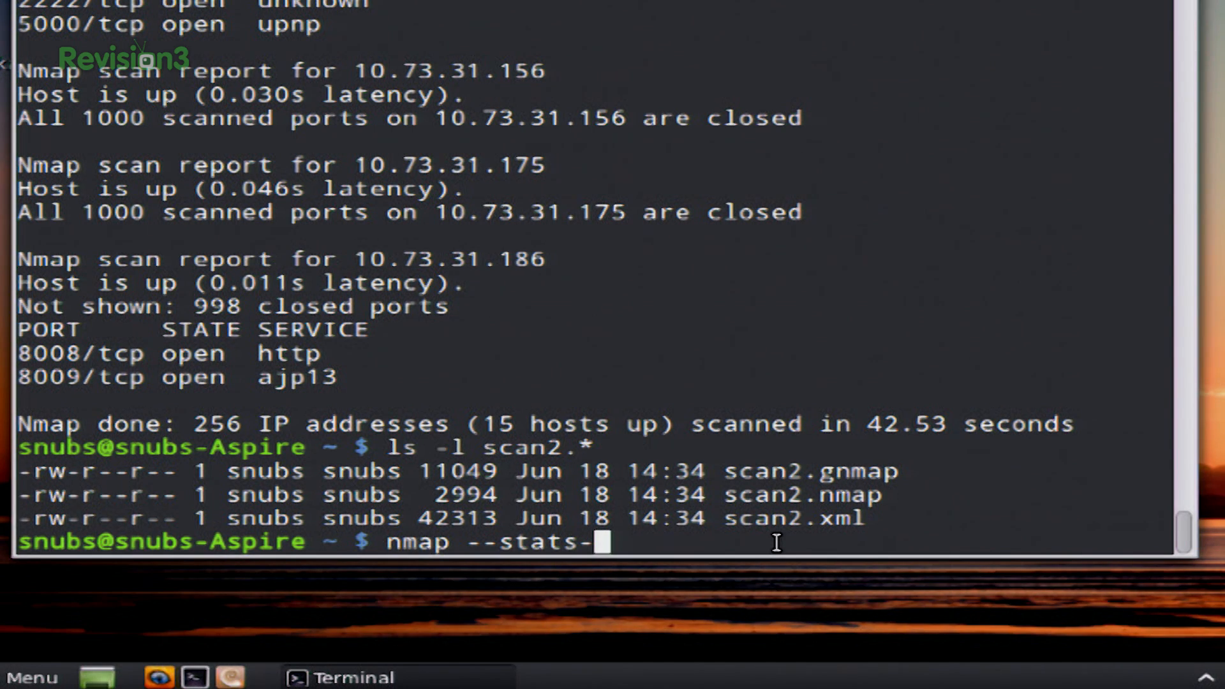
{"action": "type", "text": "every"}
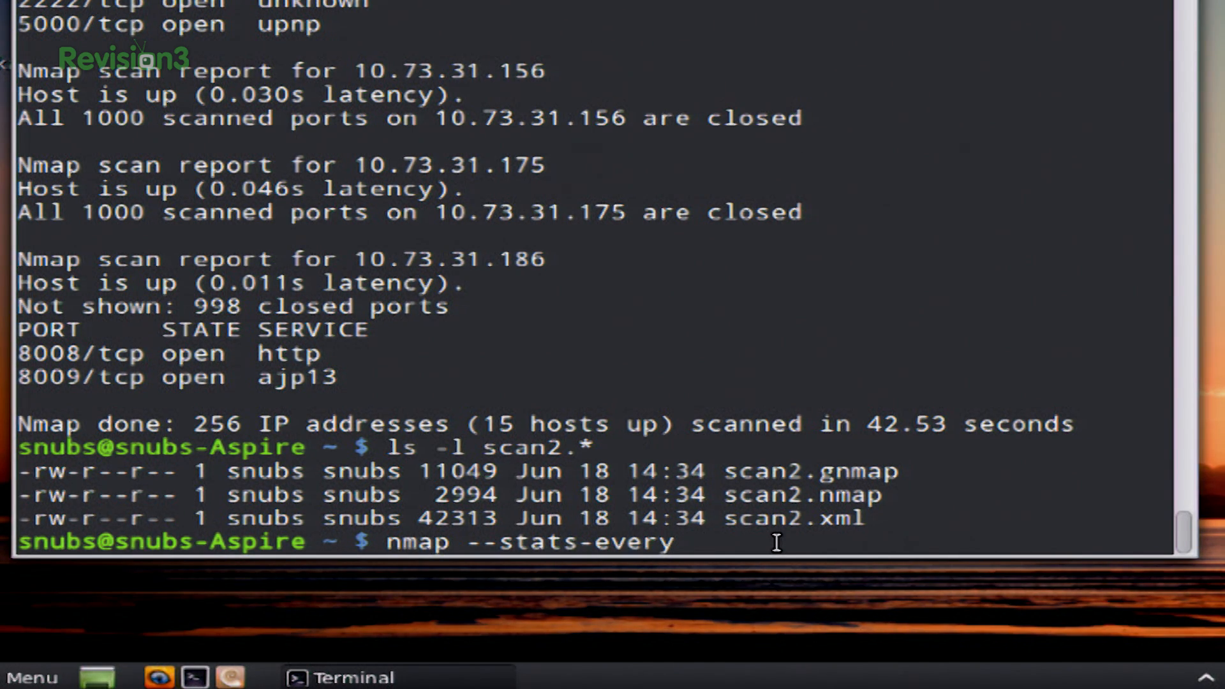
{"action": "type", "text": "1s"}
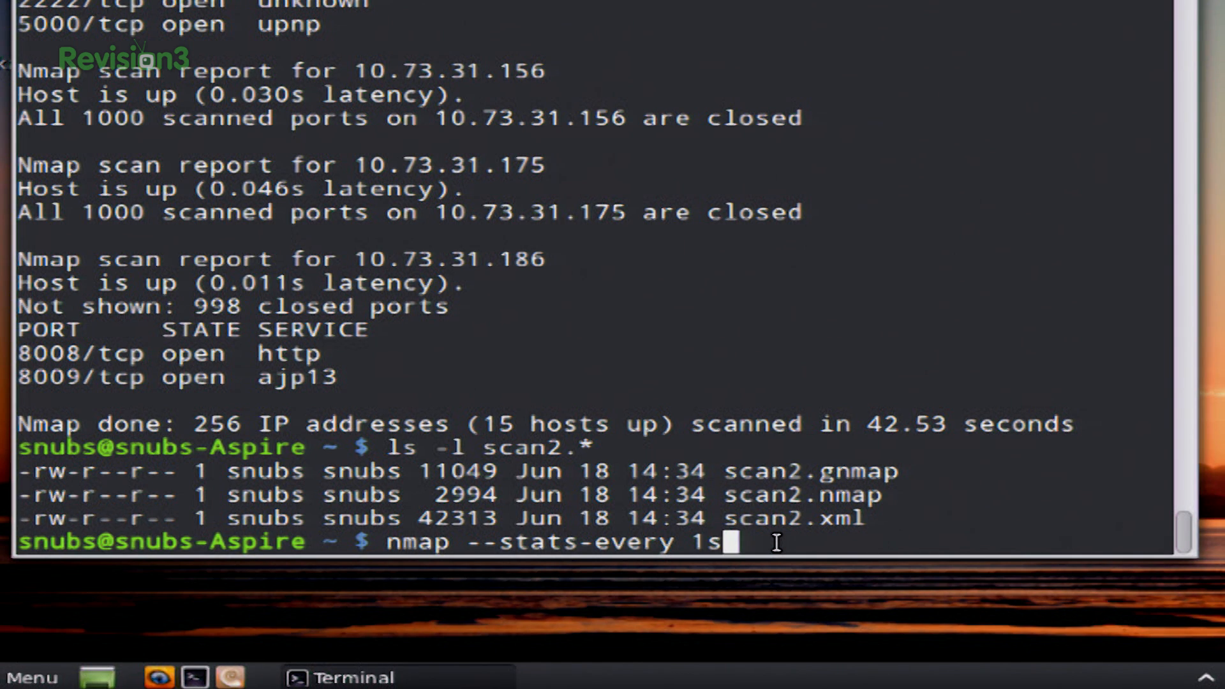
{"action": "type", "text": "2"}
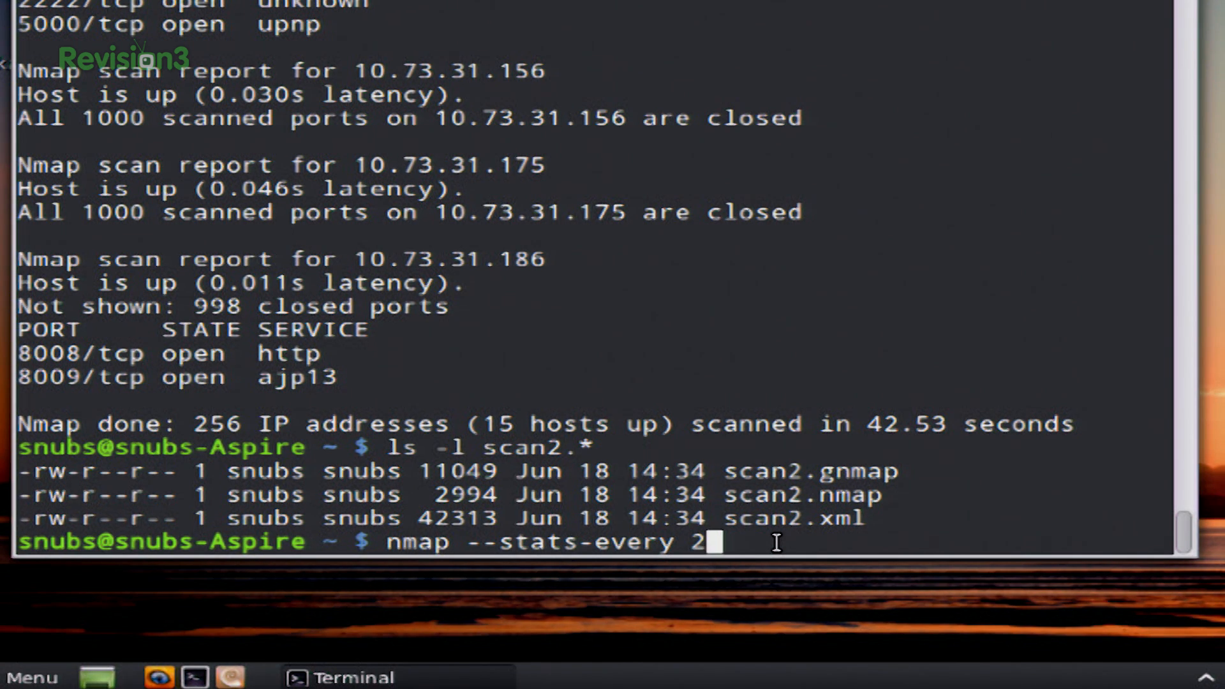
{"action": "type", "text": "s 10"}
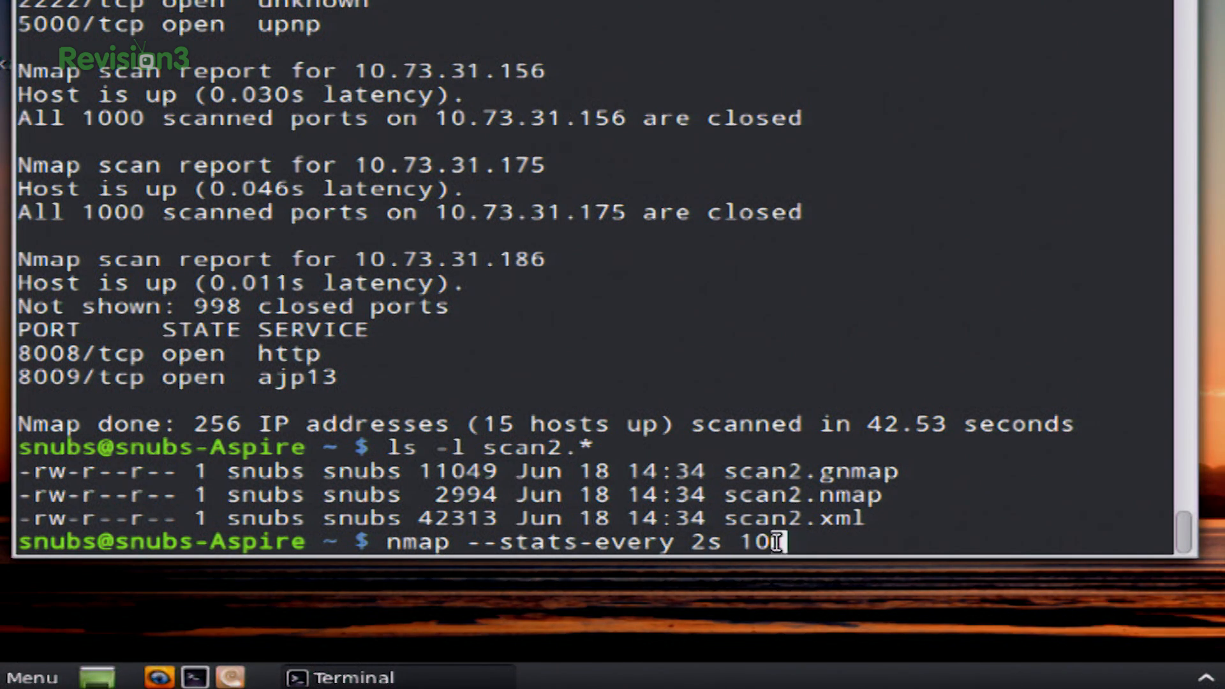
{"action": "type", "text": ".73.31."}
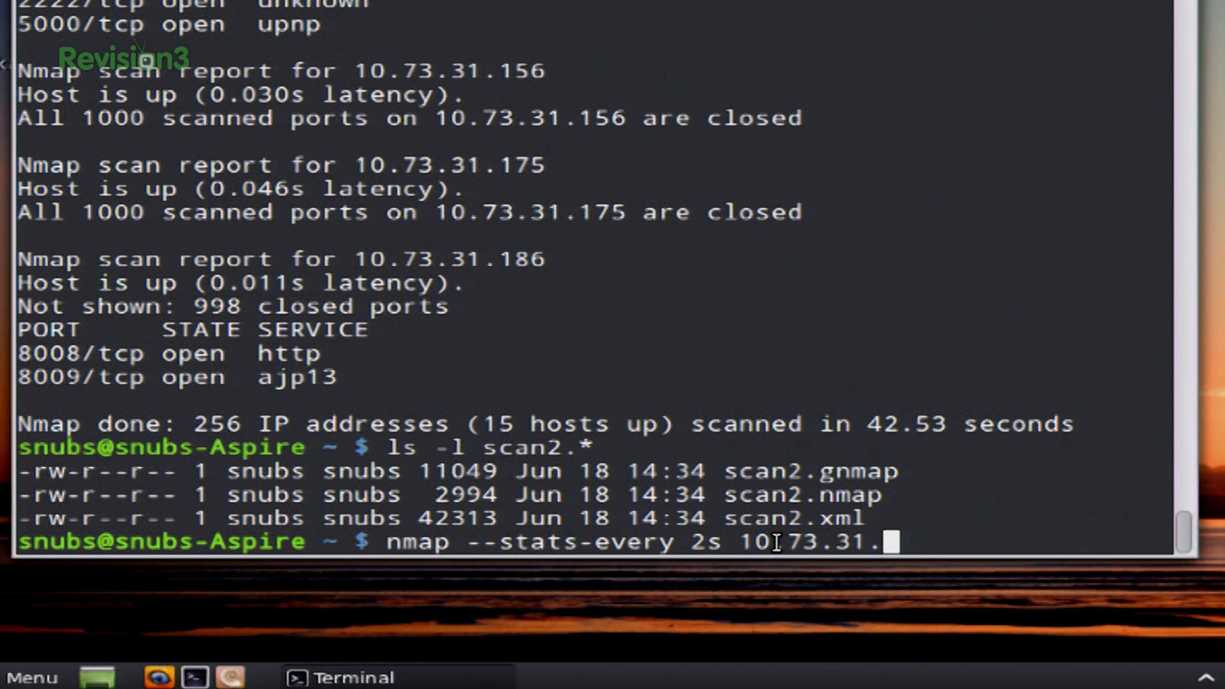
{"action": "type", "text": "1/24"}
{"action": "type", "text": "nmap"}
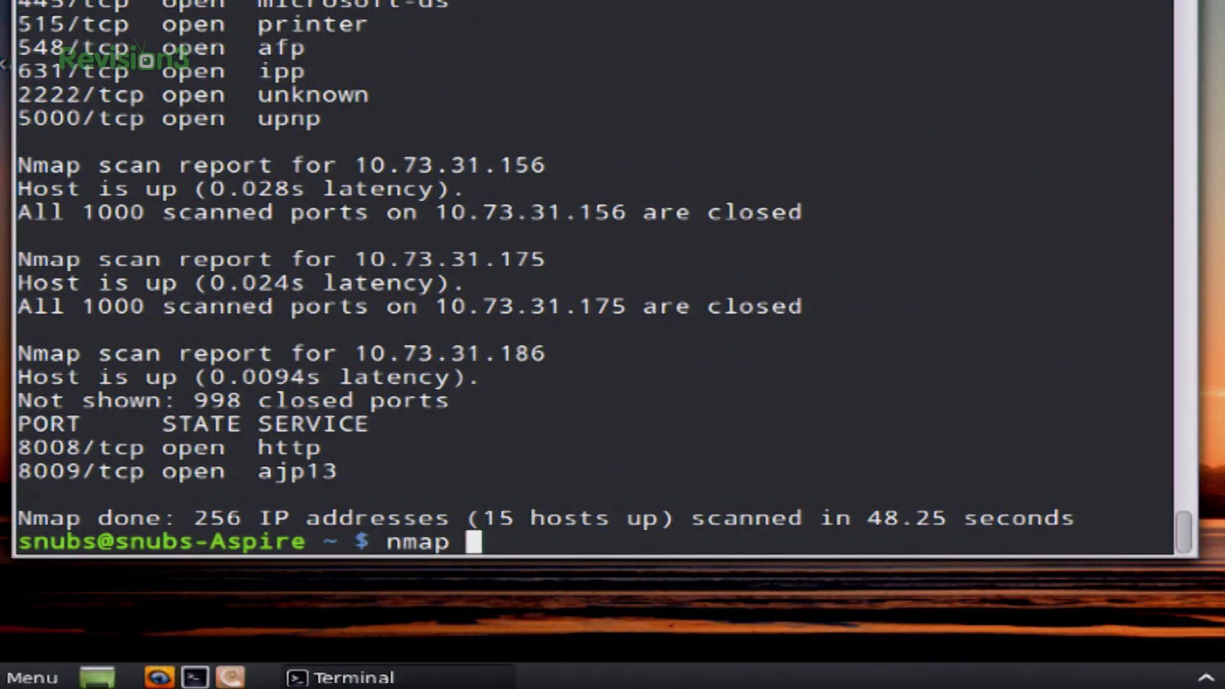
- Run nmap -oS kiddie.txt on 10.73.31.1/24, reporting 16 hosts up in 44.16 seconds
{"action": "type", "text": "0oS"}
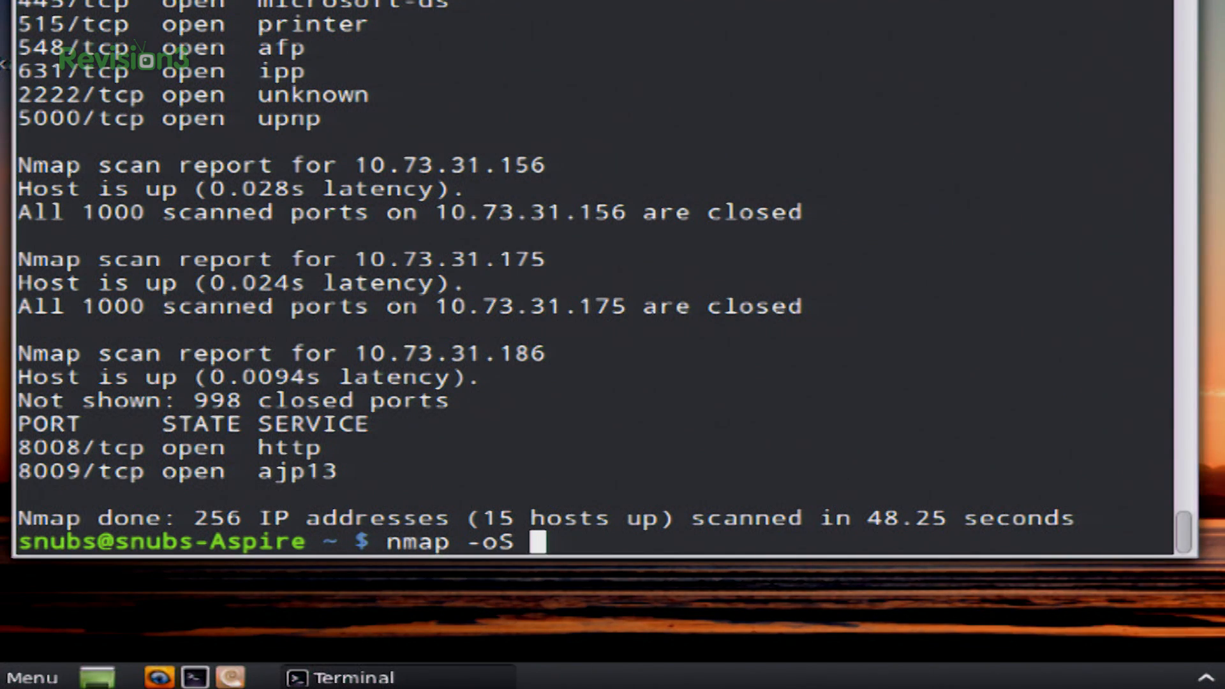
{"action": "type", "text": "ki"}
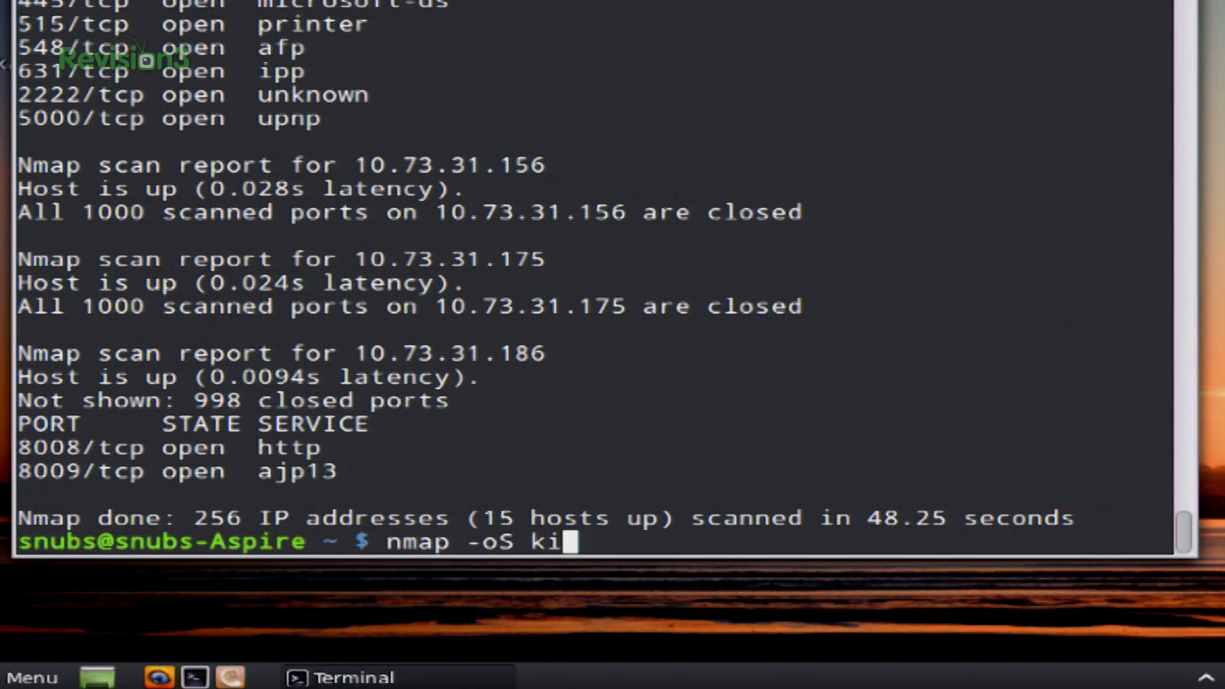
{"action": "type", "text": "ddie.txt"}
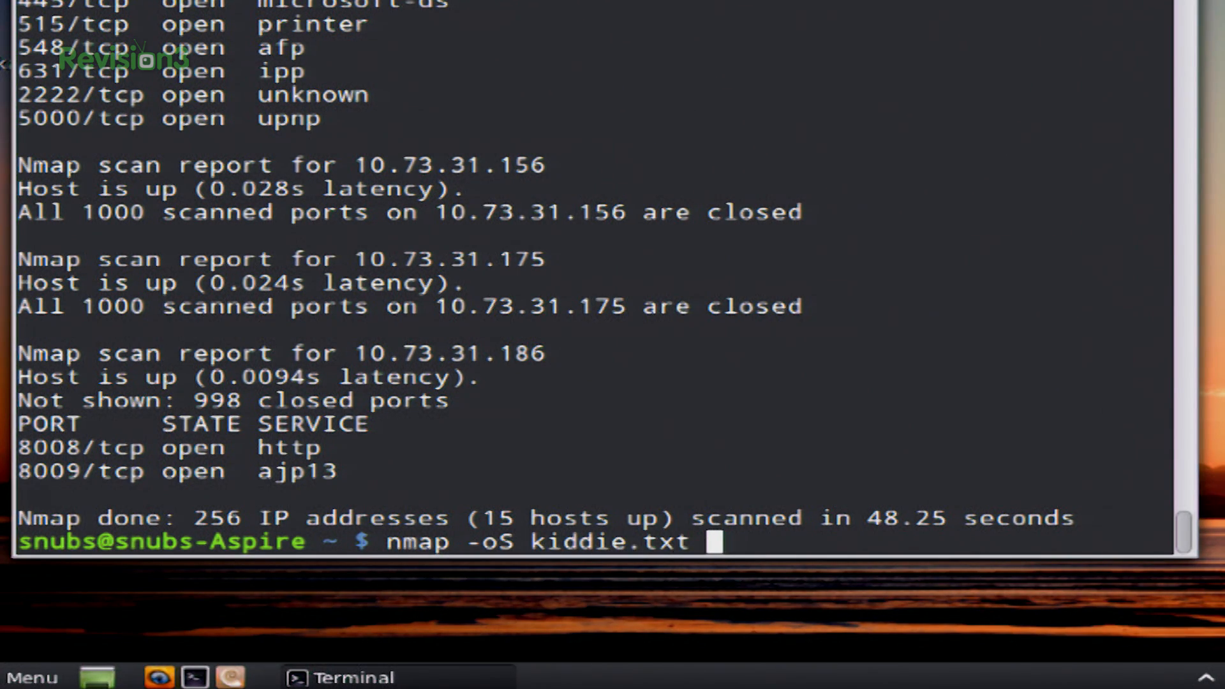
{"action": "type", "text": "10.73.31"}
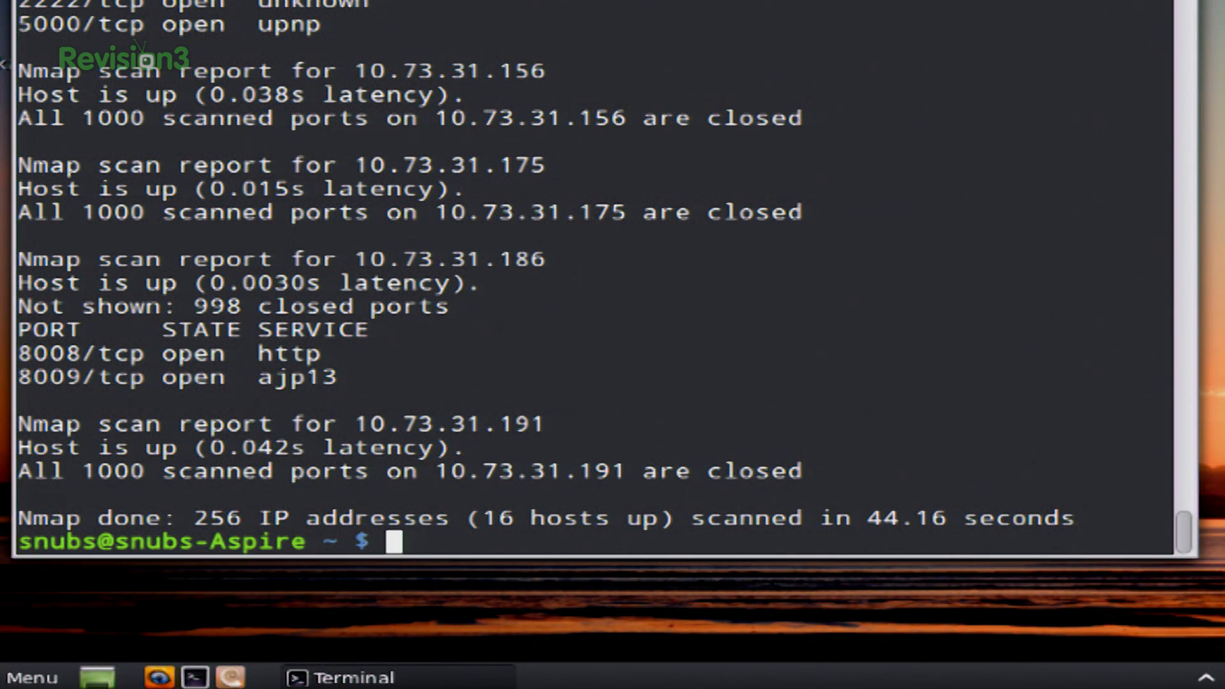
- Print kiddie.txt with cat, showing the 16-host results in leetspeak
{"action": "type", "text": "cat kid"}
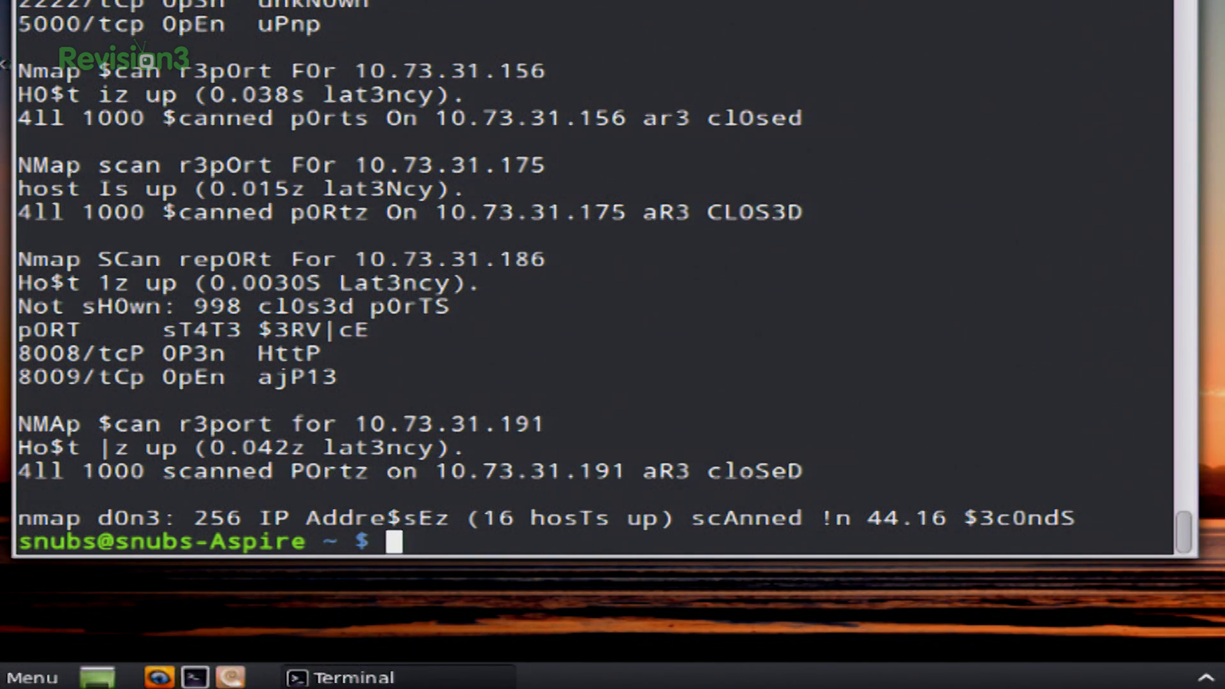
{"action": "mouse_move", "coordinate": [349, 352]}
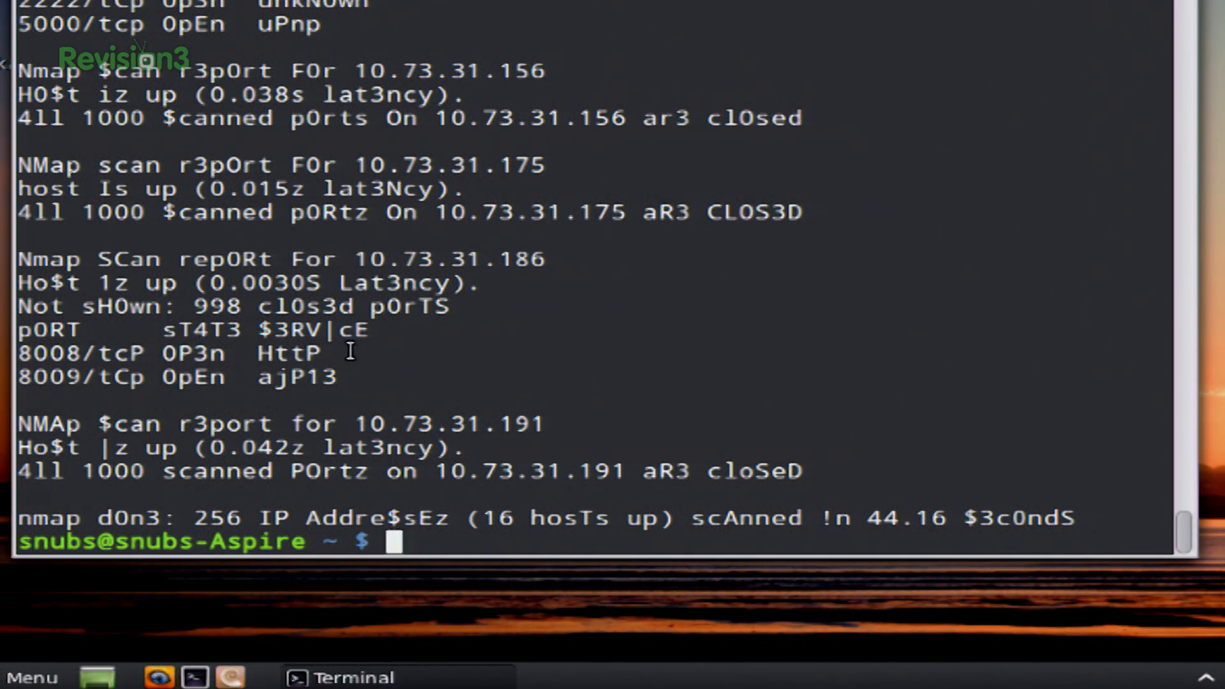